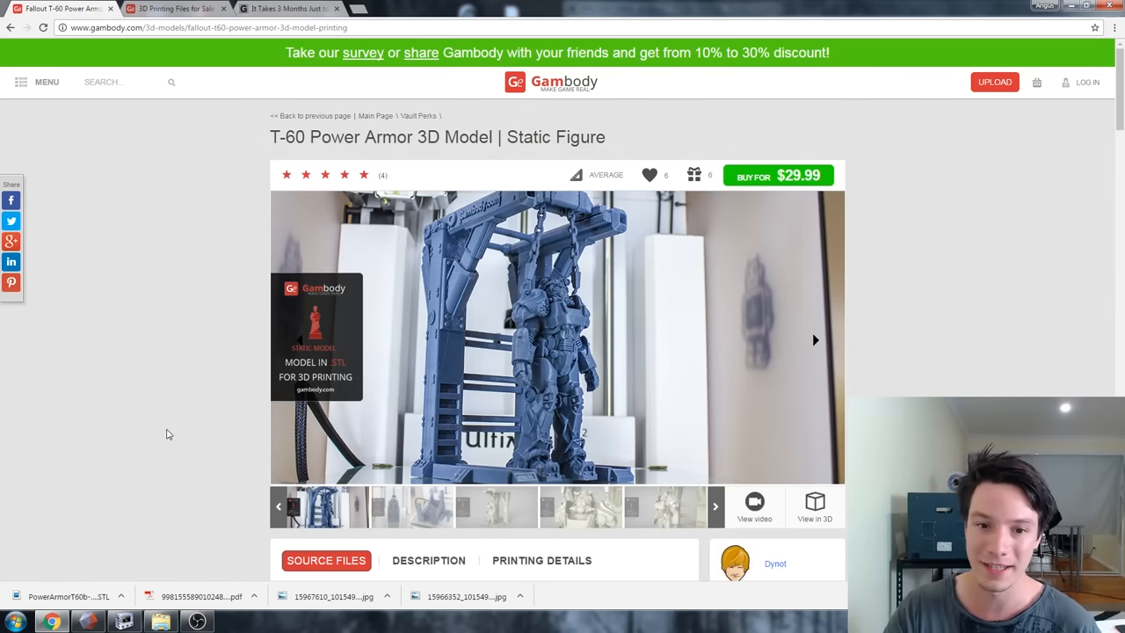
# - View the Fallout 4 T-60 power armour nif from the game's mesh archive in NifSkope
pyautogui.click(815, 340)
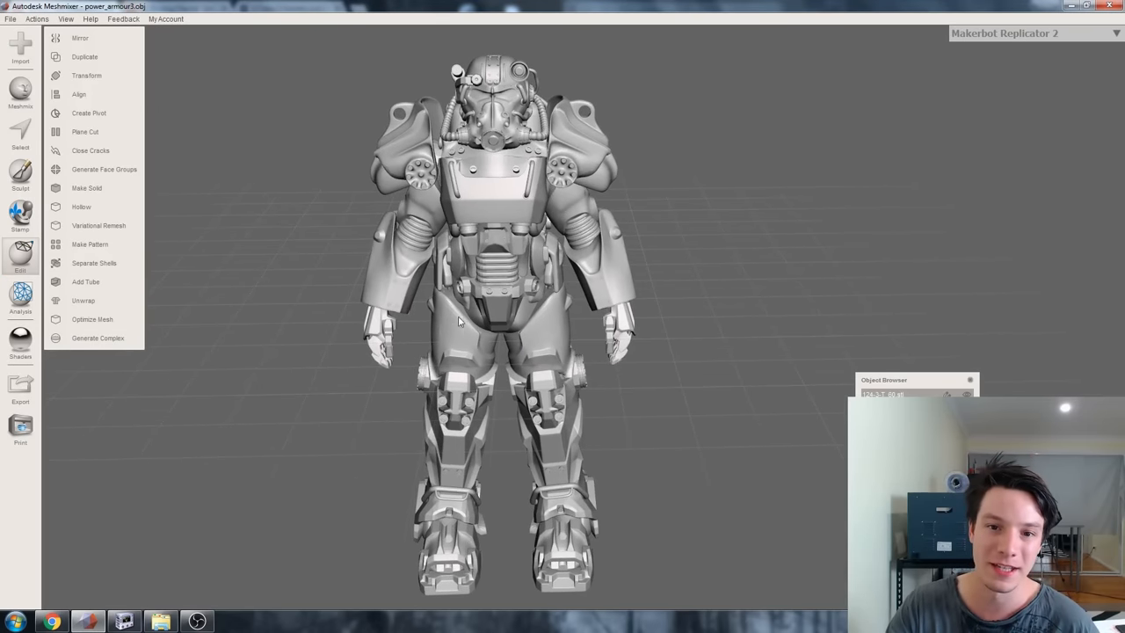
pyautogui.moveTo(442, 333)
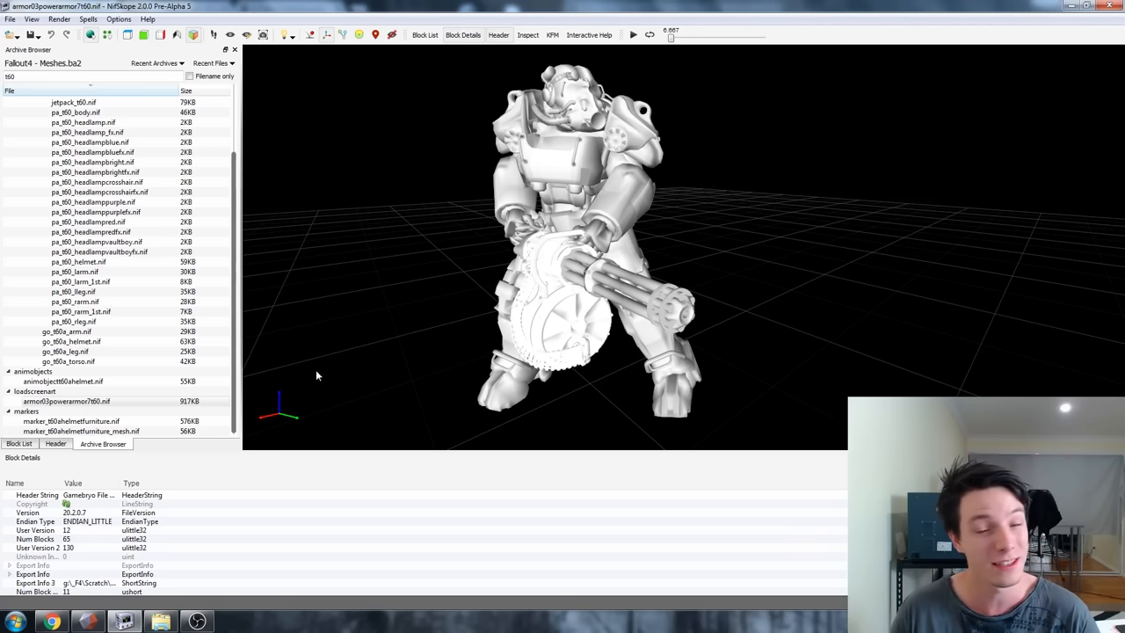
pyautogui.moveTo(365, 278)
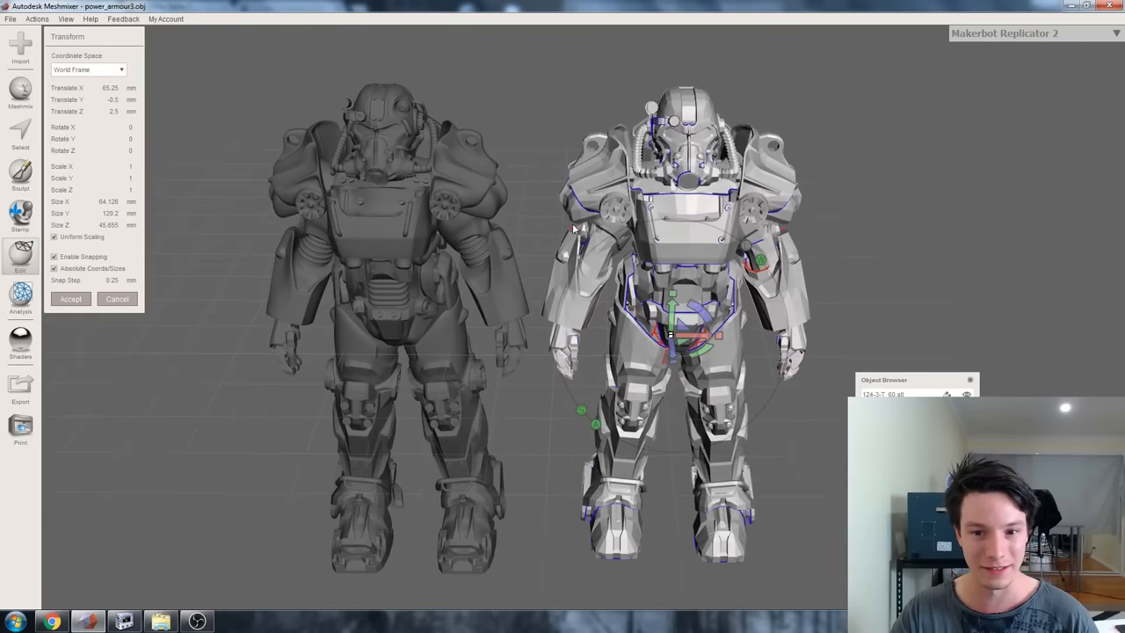
# - Slide the faceted game armour mesh along X until it overlaps the detailed Gambody model
pyautogui.moveTo(694, 329); pyautogui.dragTo(430, 330)
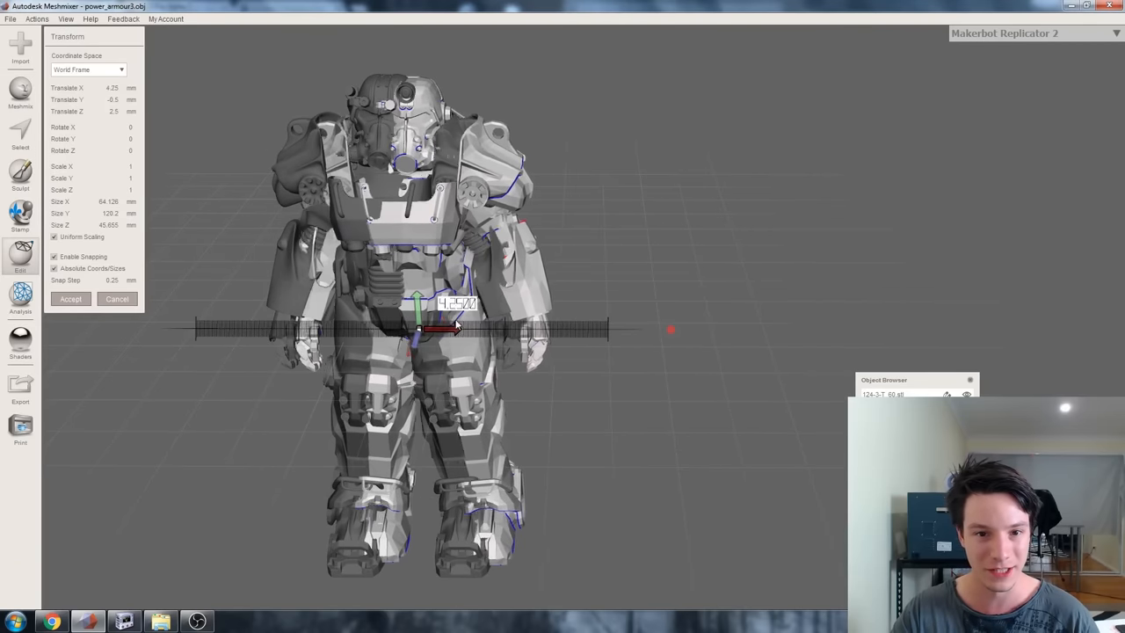
pyautogui.moveTo(455, 329); pyautogui.dragTo(429, 329)
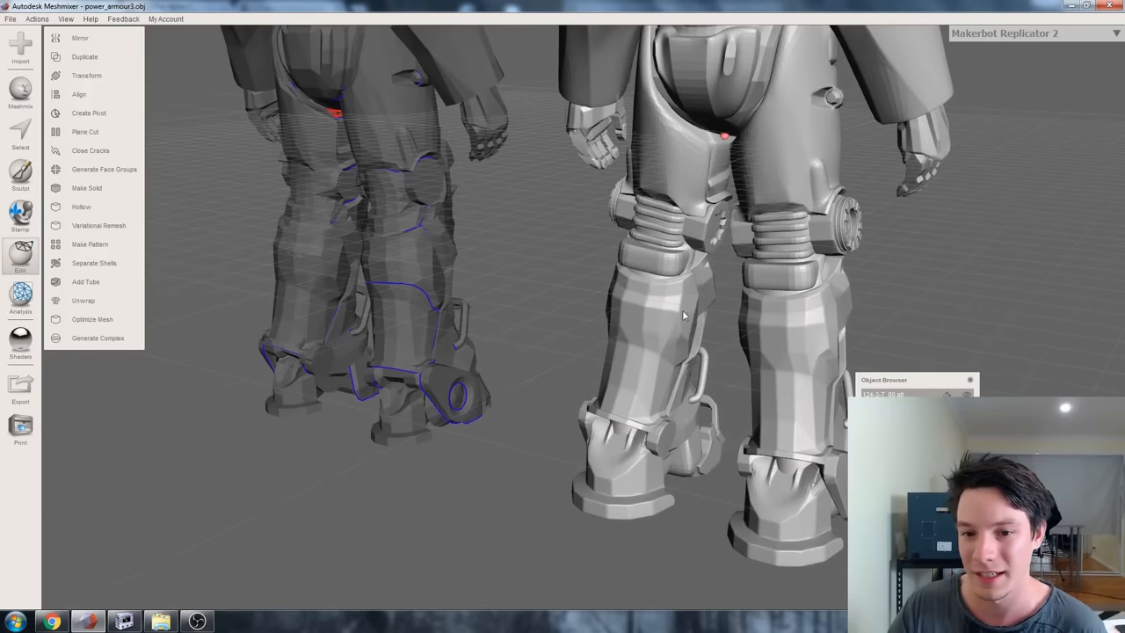
pyautogui.moveTo(630, 351)
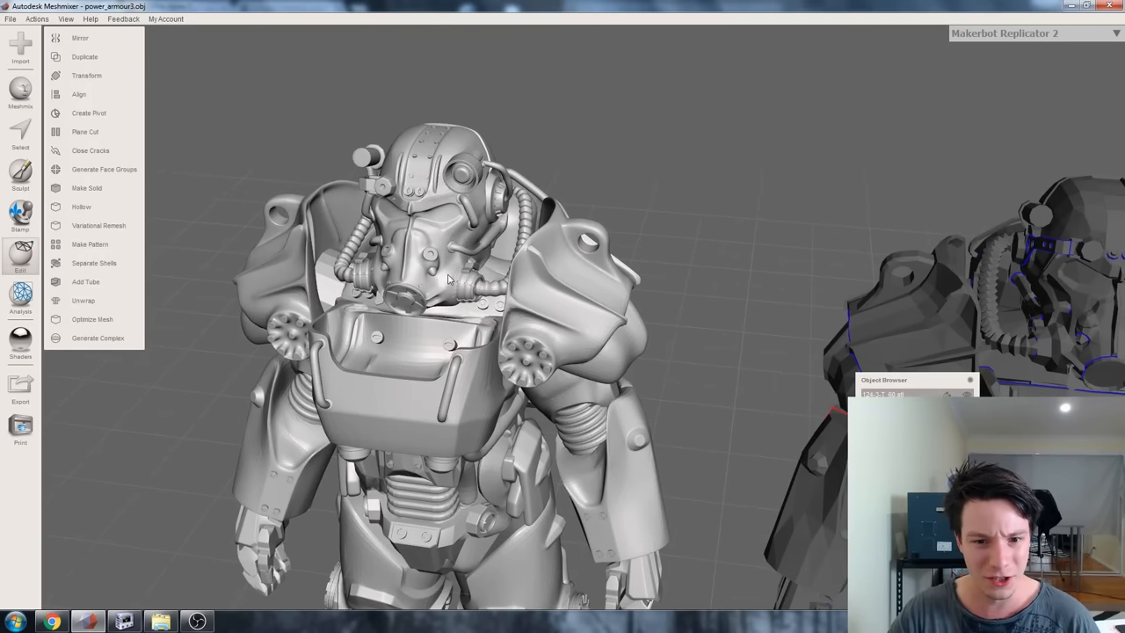
# - Orbit the view around both armour models to compare leg and helmet detail
pyautogui.moveTo(448, 280); pyautogui.dragTo(387, 206)
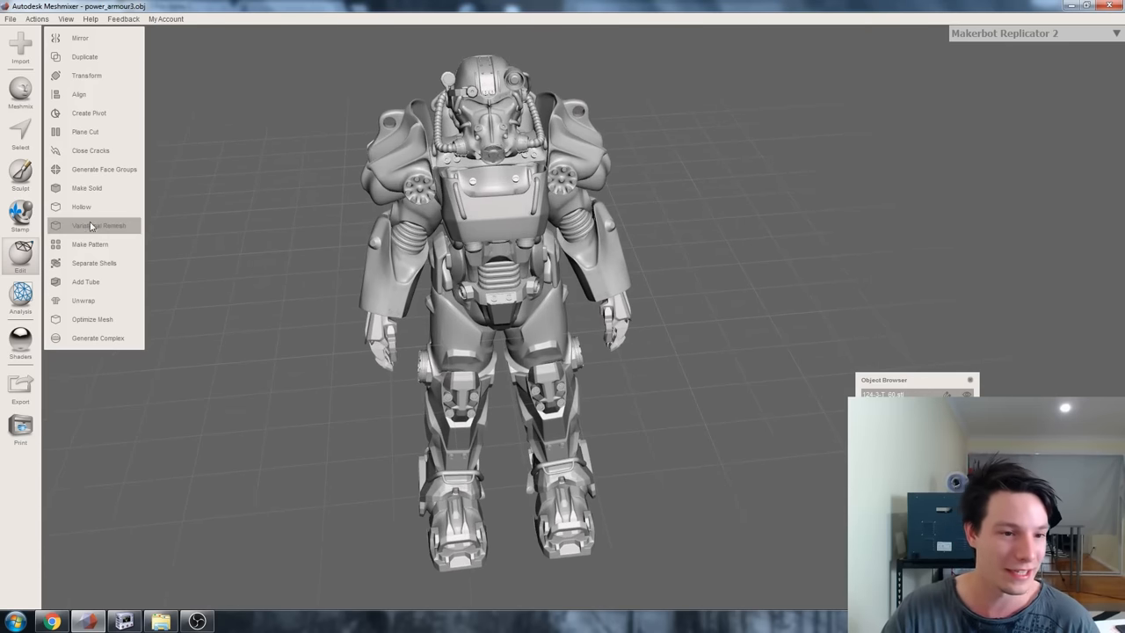
pyautogui.moveTo(94, 262)
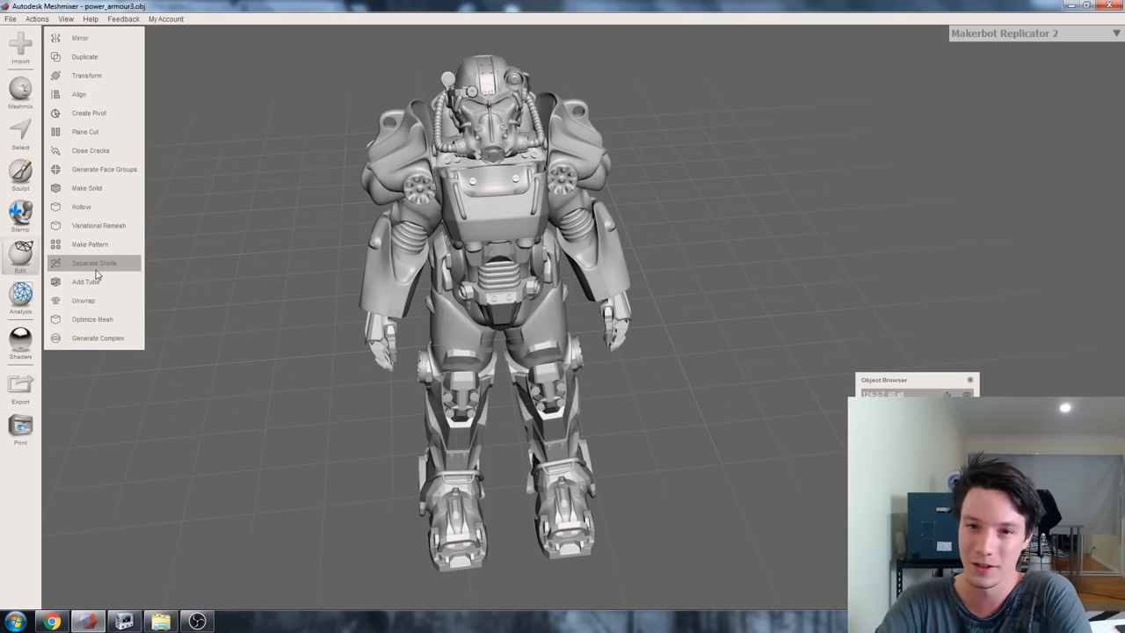
# - Separate the armour into shells and highlight the hip and neighbouring leg armour shells
pyautogui.click(94, 263)
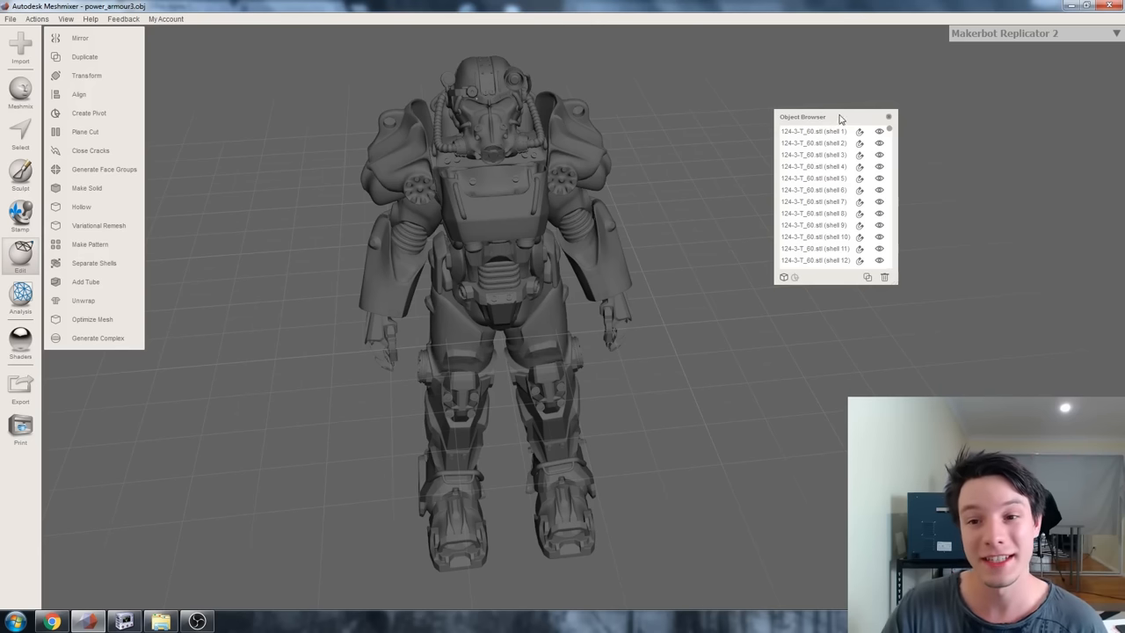
pyautogui.click(813, 206)
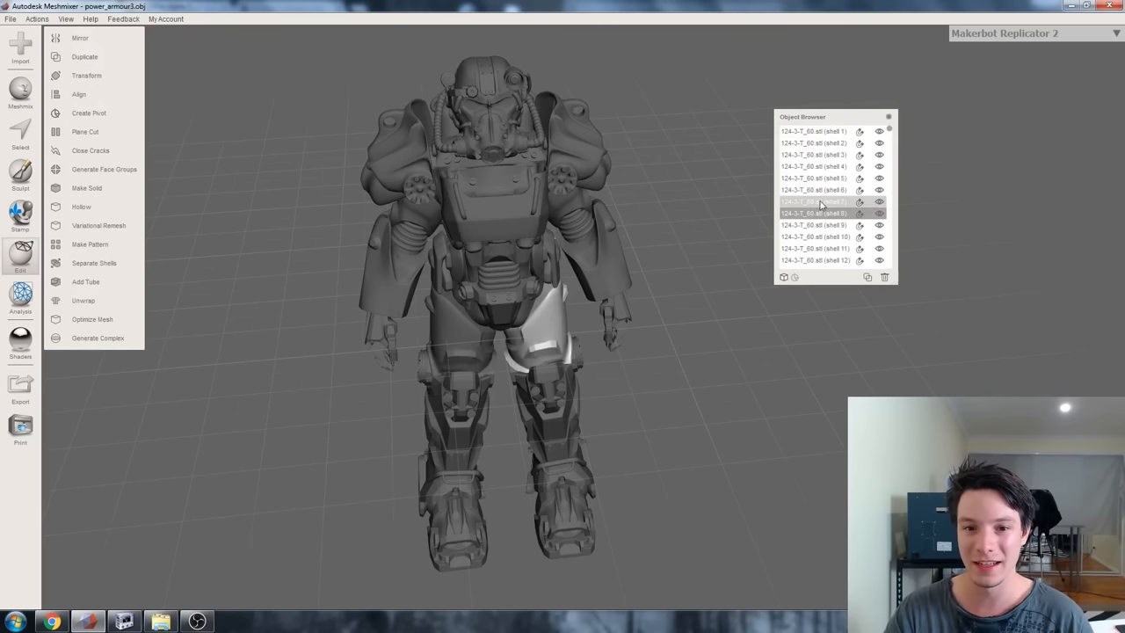
pyautogui.click(815, 179)
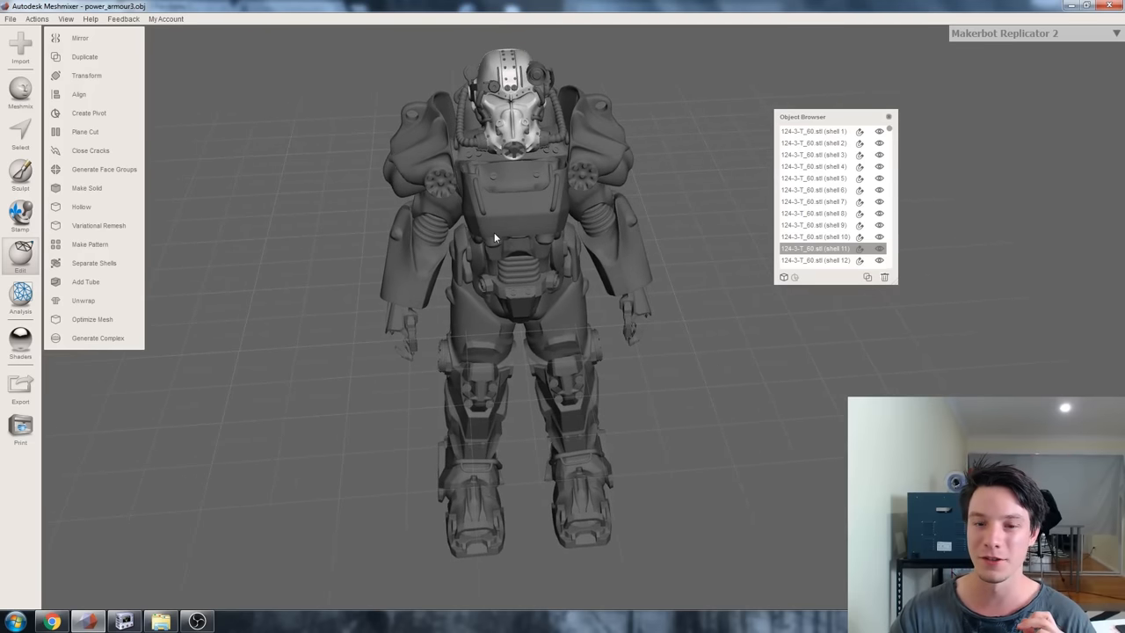
pyautogui.moveTo(483, 270)
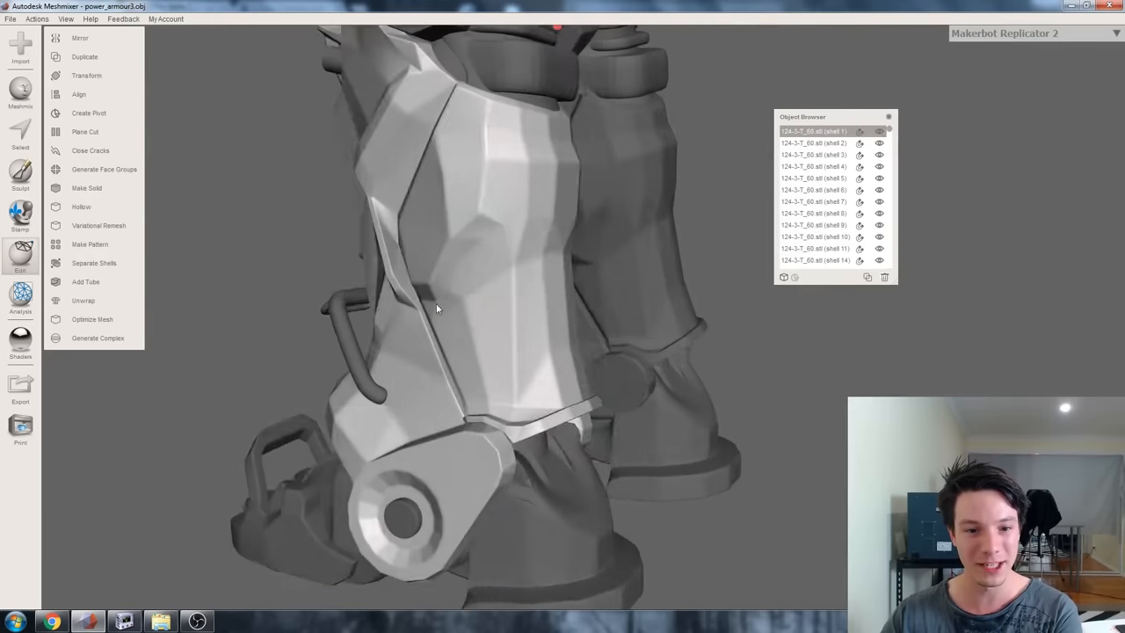
pyautogui.moveTo(440, 308); pyautogui.dragTo(571, 206)
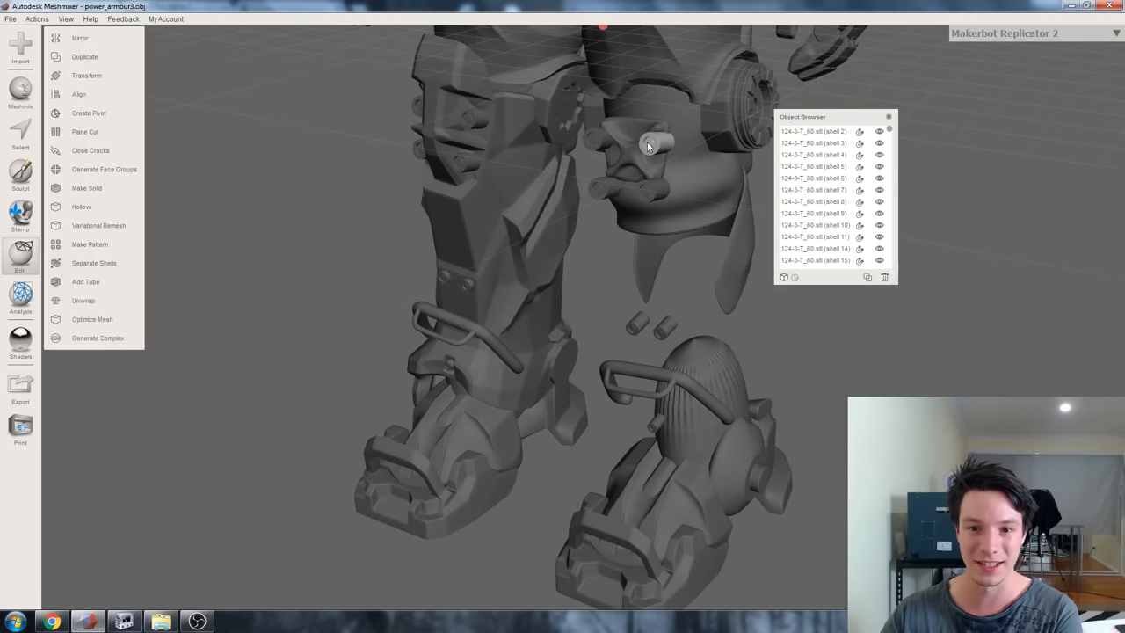
pyautogui.moveTo(729, 100)
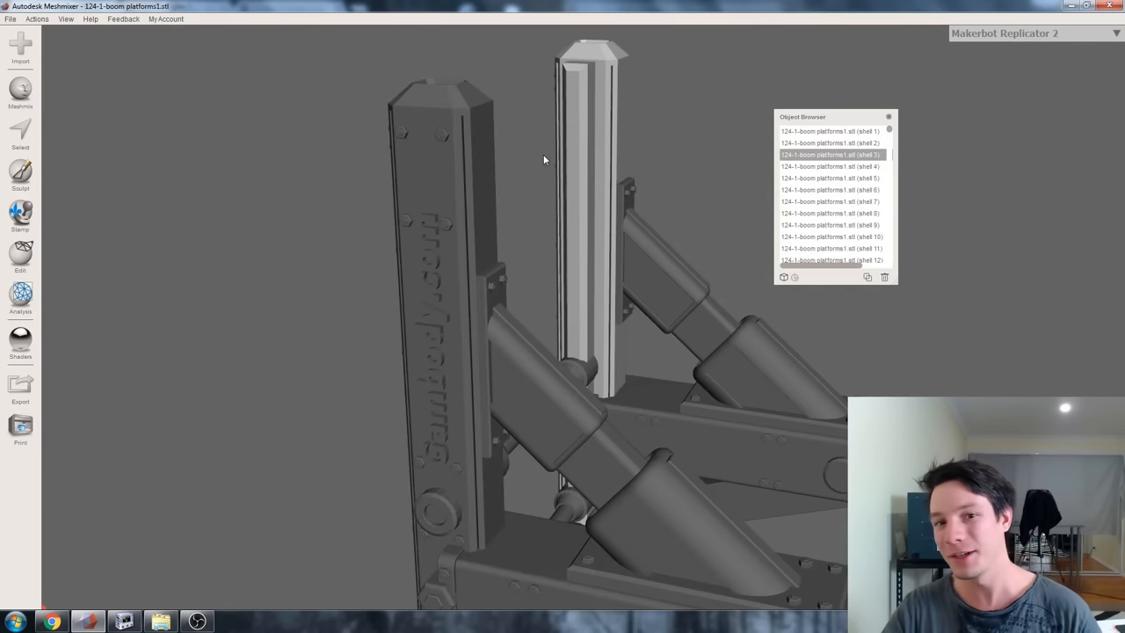
# - Inspect the separated boom platforms model and select the left upright pillar shell
pyautogui.click(829, 166)
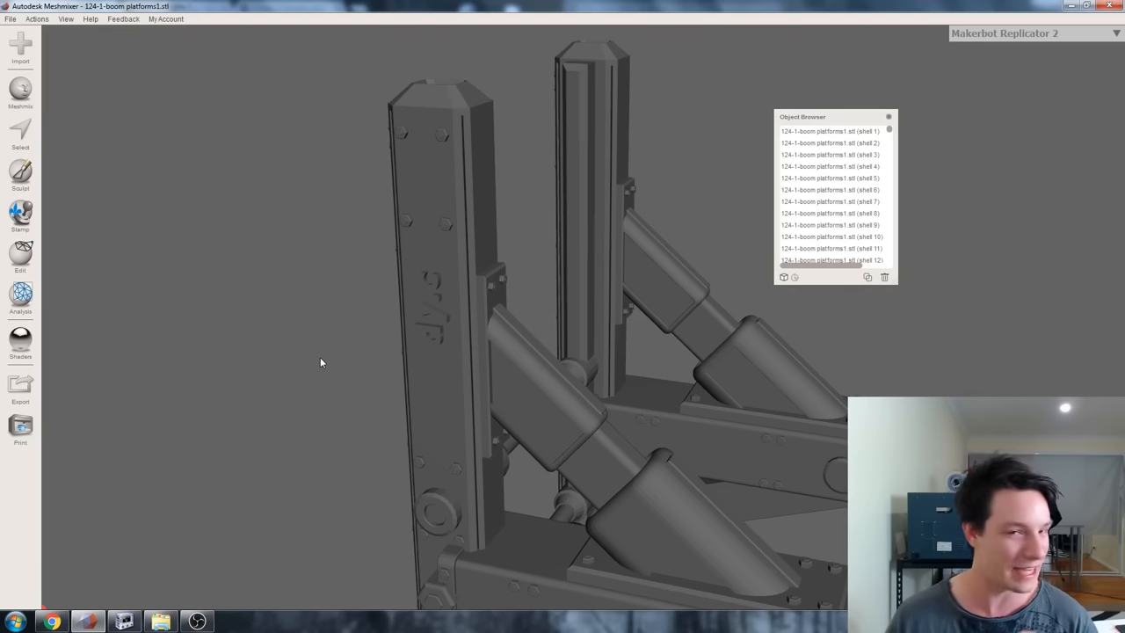
pyautogui.moveTo(320, 362); pyautogui.dragTo(392, 388)
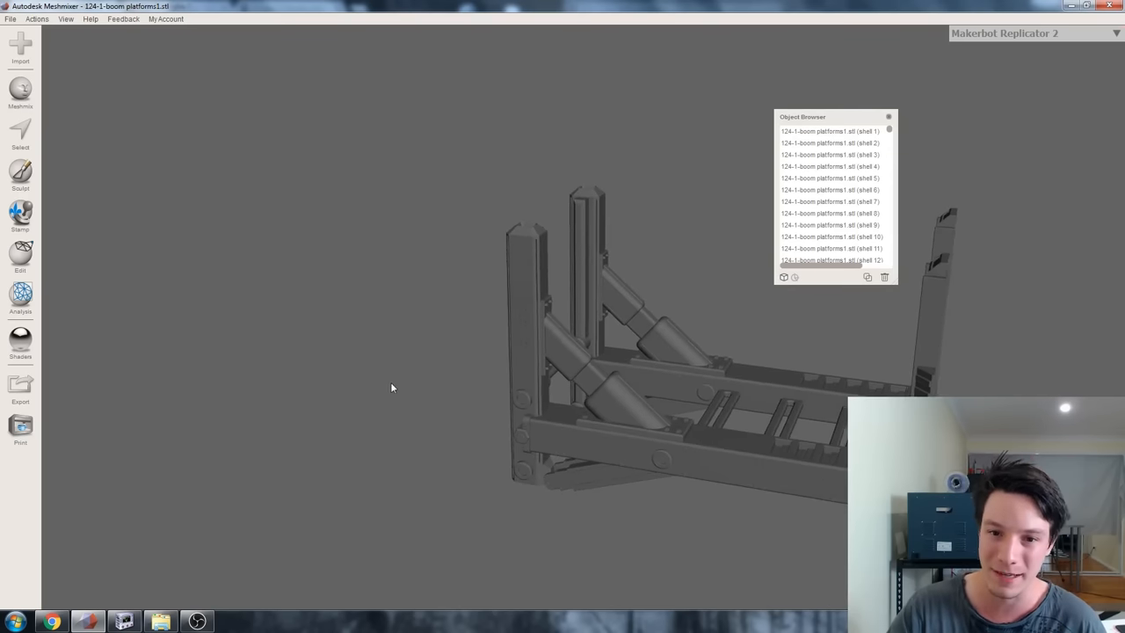
pyautogui.moveTo(392, 388); pyautogui.dragTo(403, 337)
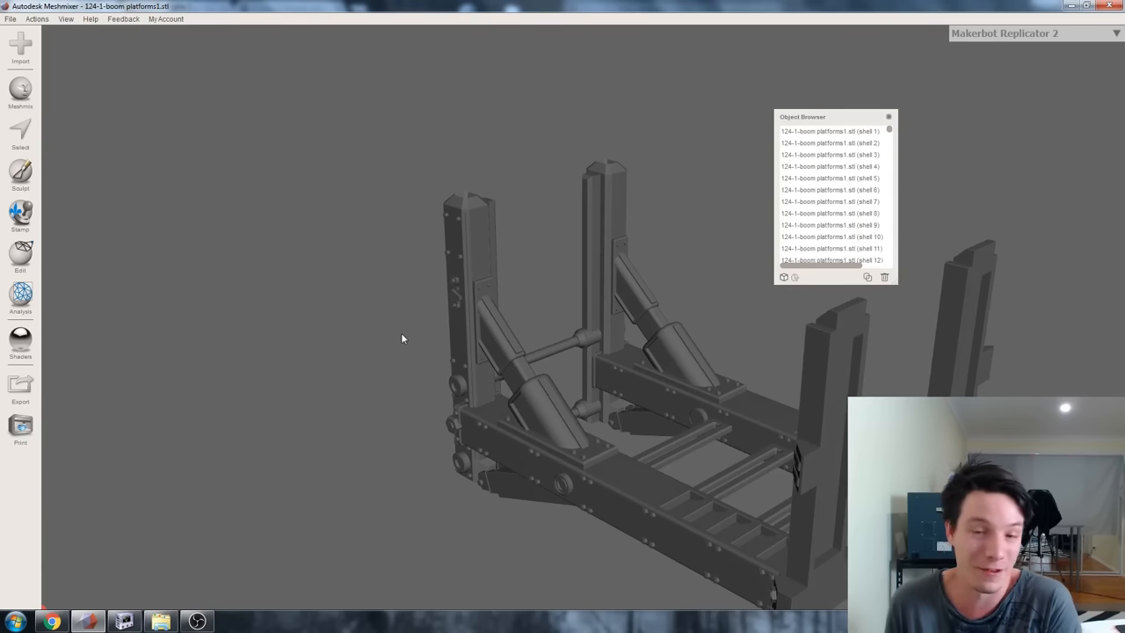
pyautogui.click(829, 166)
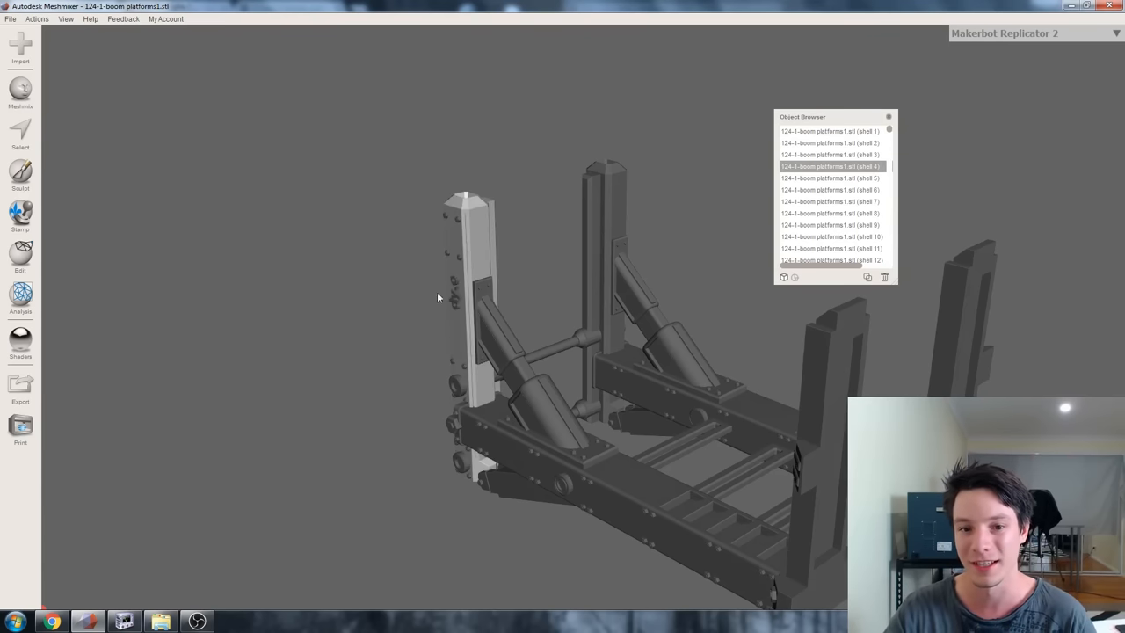
pyautogui.moveTo(415, 309)
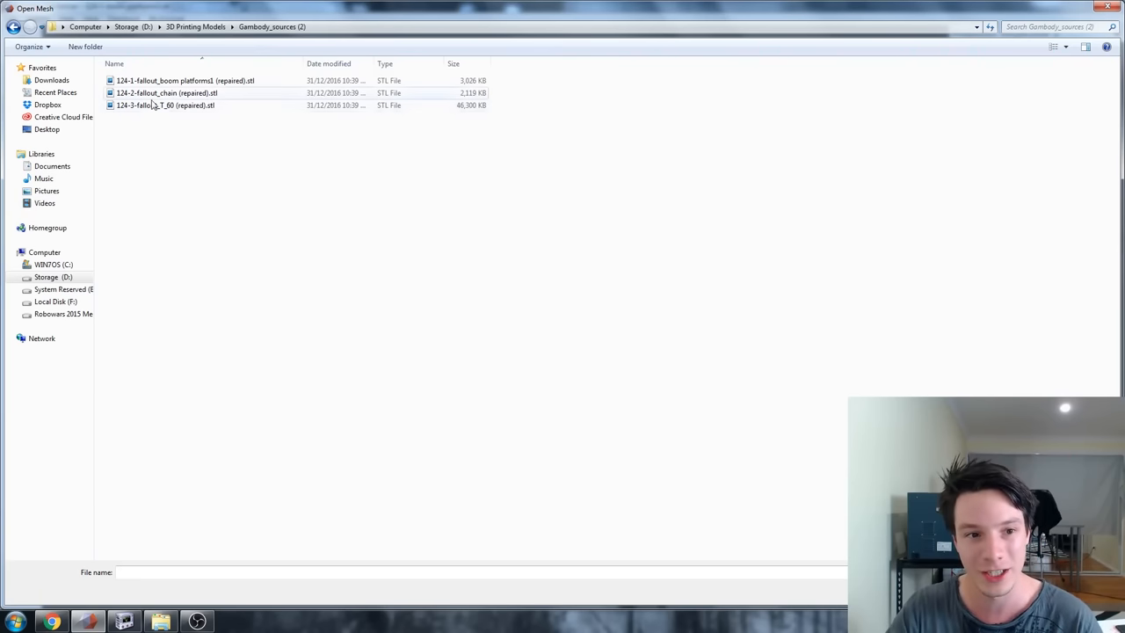
# - Load 124-3-fallout_T_60 (repaired).stl and separate it into four shell objects
pyautogui.doubleClick(165, 106)
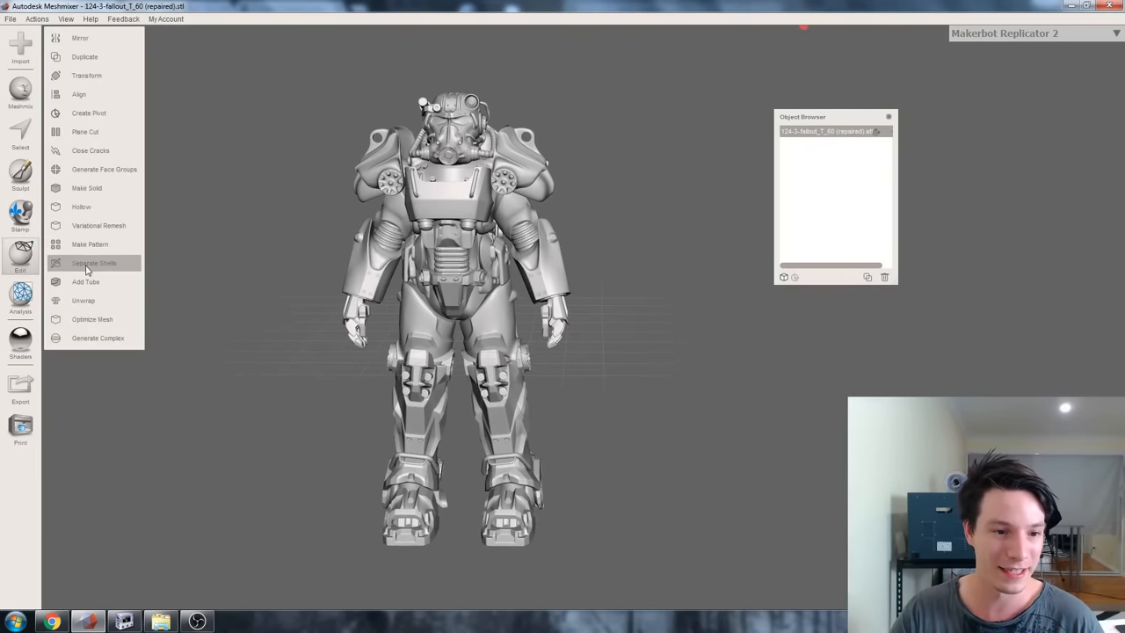
pyautogui.click(93, 263)
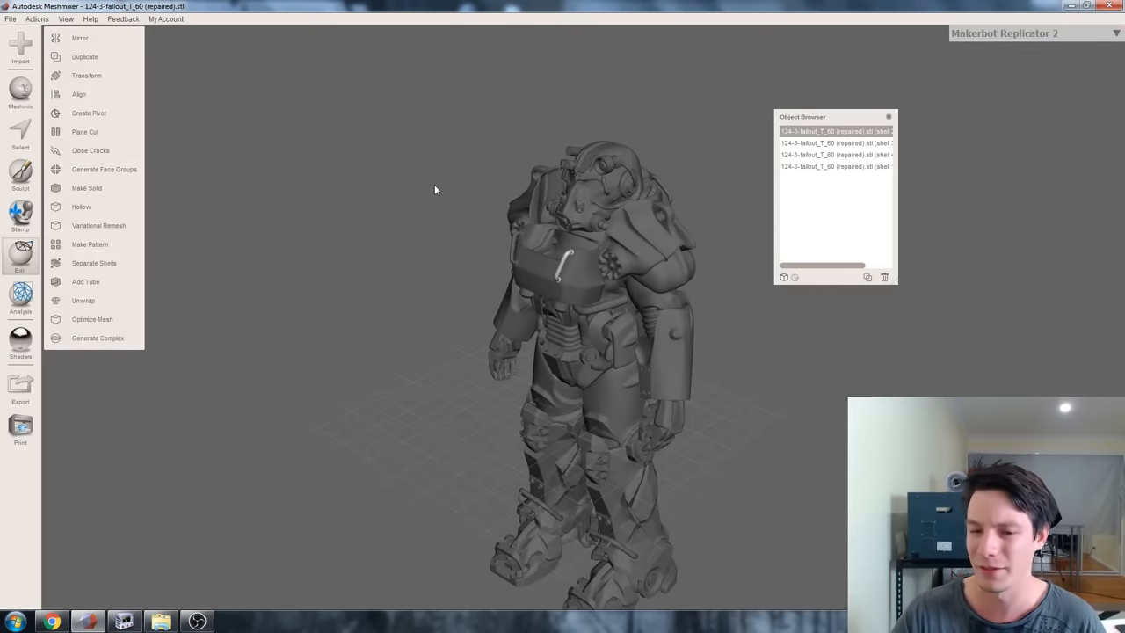
pyautogui.moveTo(434, 191); pyautogui.dragTo(508, 228)
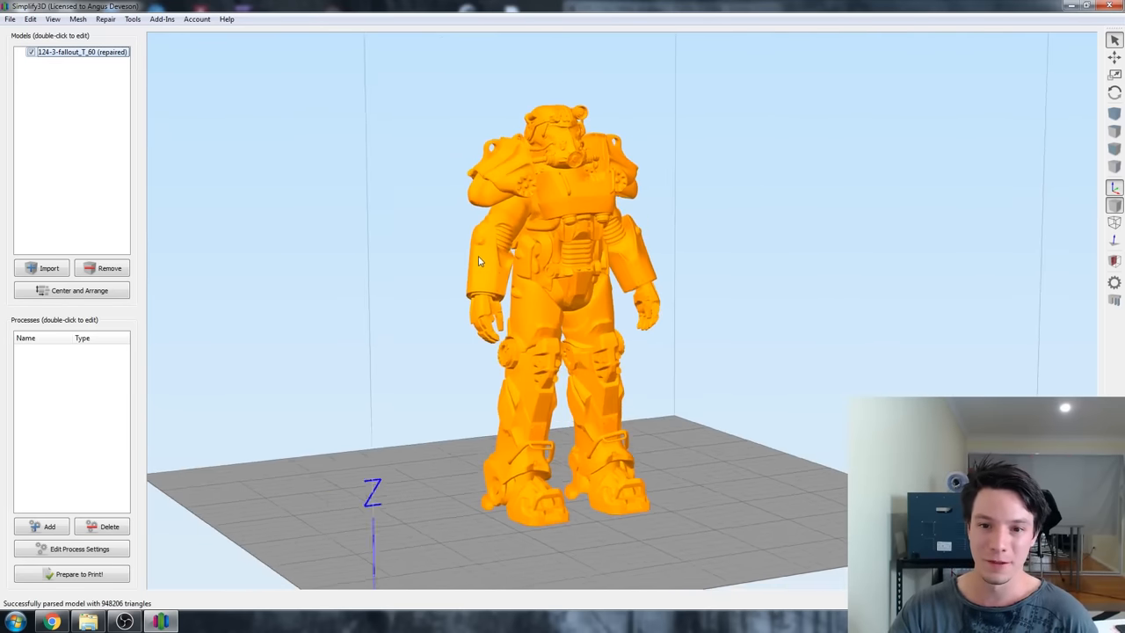
# - Zoom in and out on the T-60 armour standing on the Simplify3D build plate
pyautogui.moveTo(479, 261); pyautogui.dragTo(400, 187)
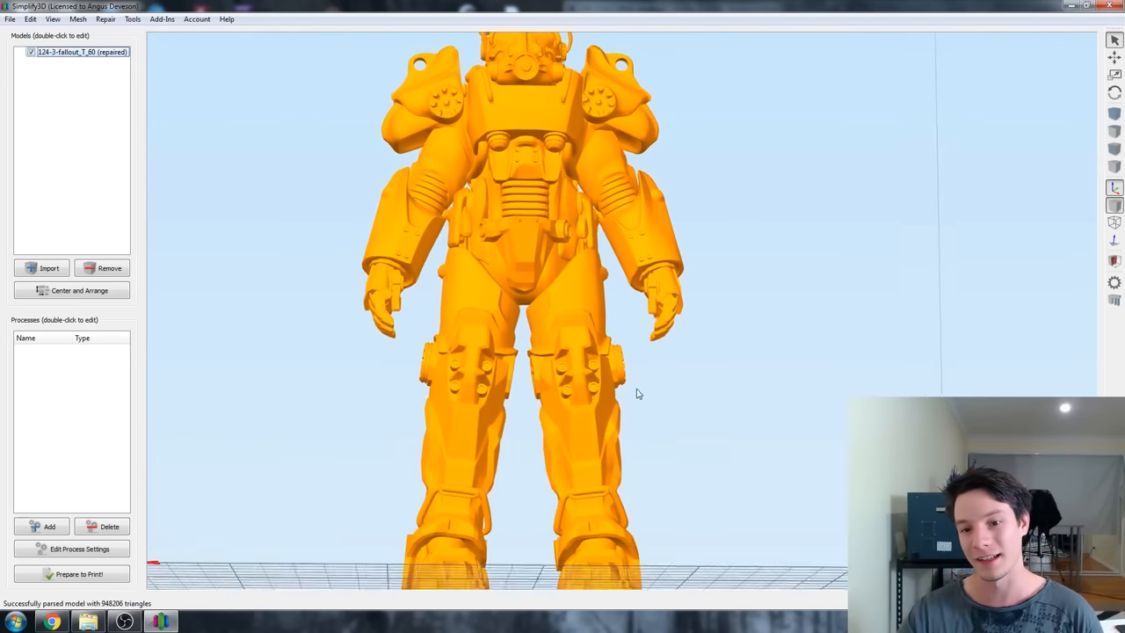
pyautogui.moveTo(638, 394); pyautogui.dragTo(386, 112)
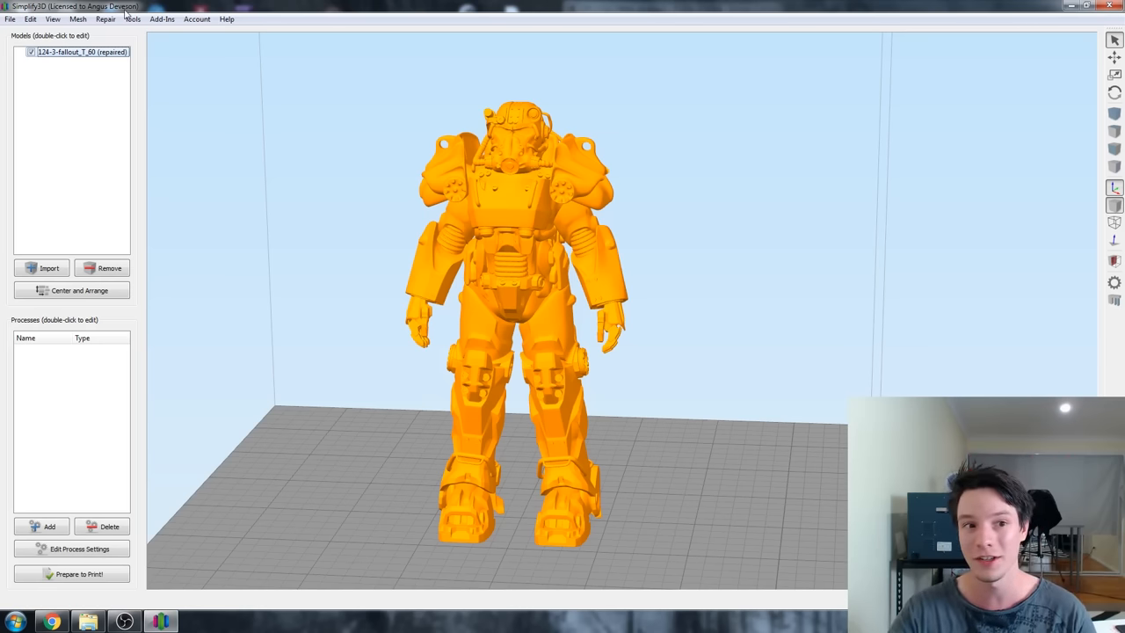
# - Generate automatic support structures via Customize Support Structures, then prepare the print
pyautogui.click(142, 15)
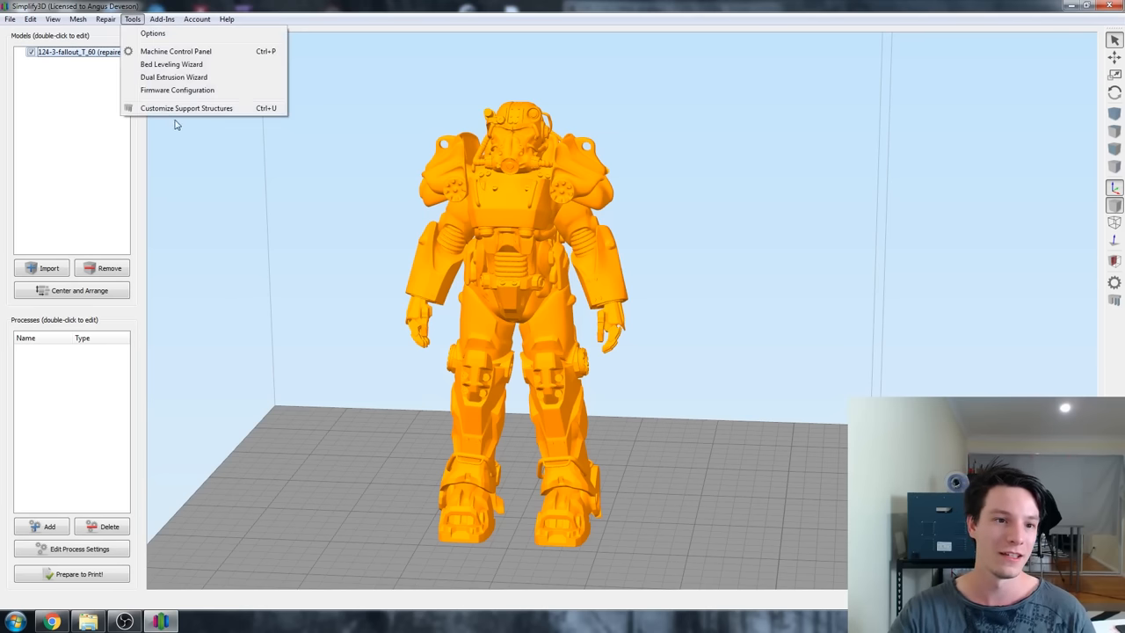
pyautogui.click(186, 107)
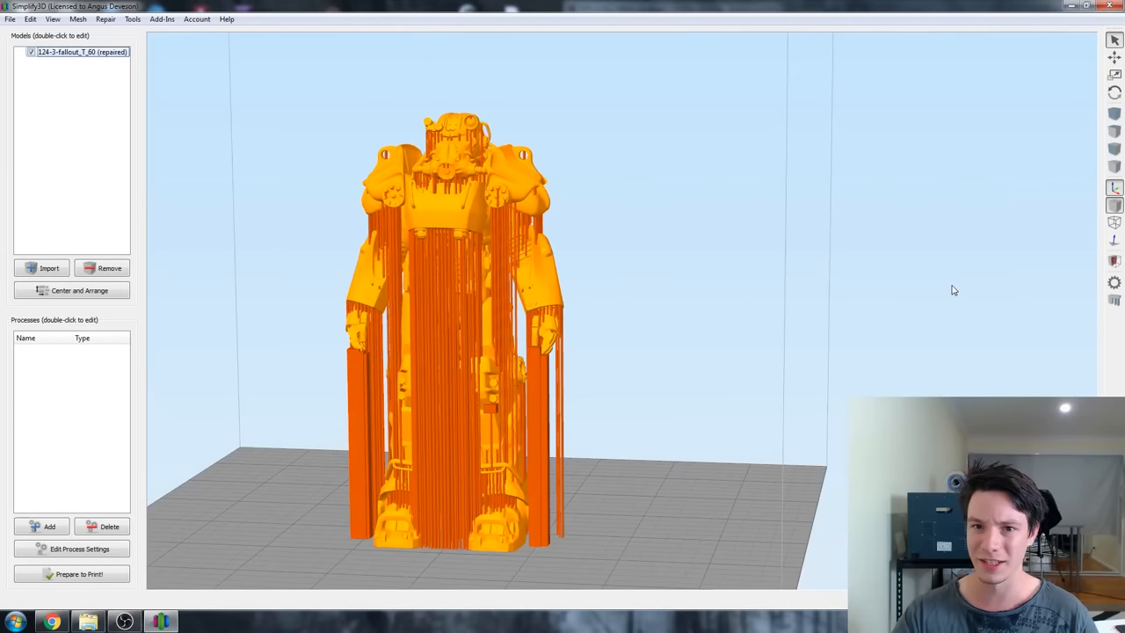
pyautogui.click(70, 574)
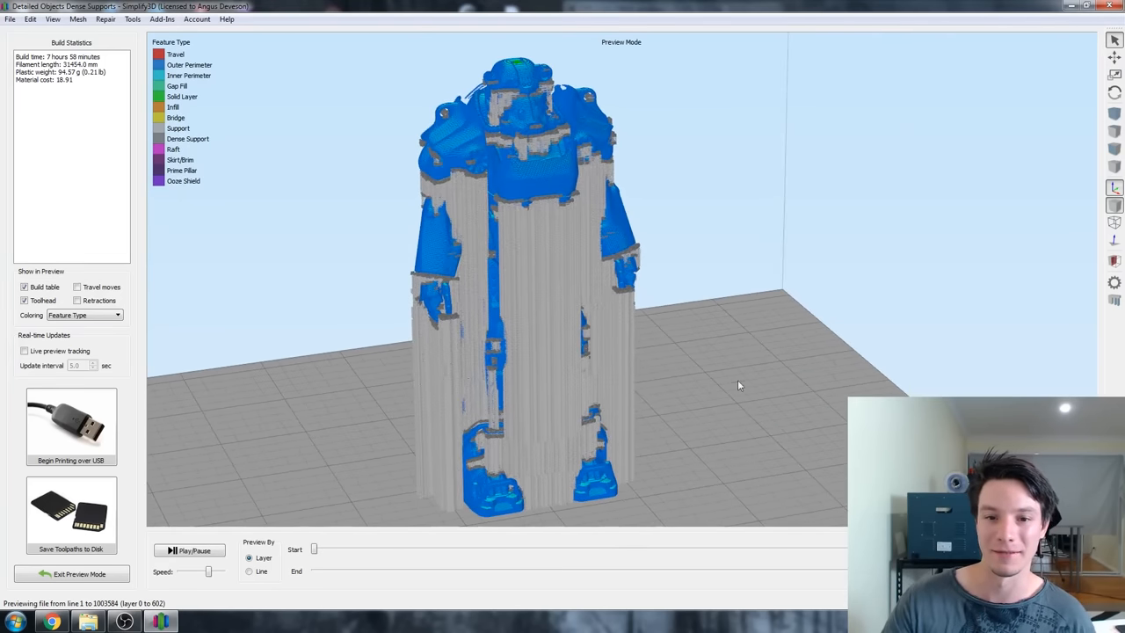
# - Scrub the End layer slider from base to shoulders to full height, inspecting the sliced toolpaths
pyautogui.moveTo(738, 385); pyautogui.dragTo(681, 401)
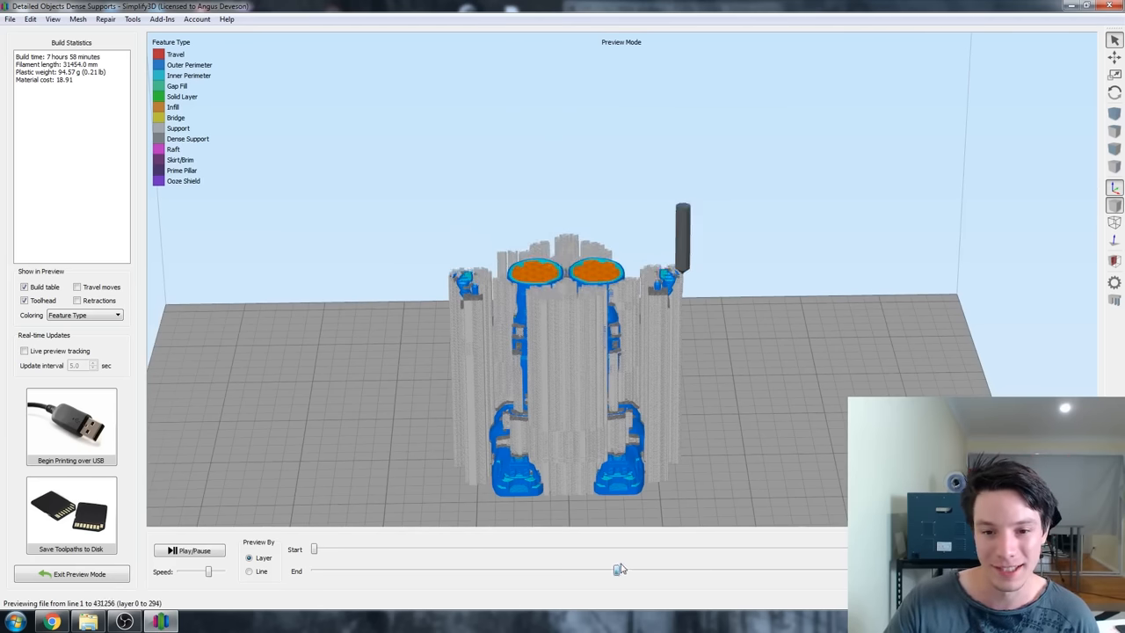
pyautogui.moveTo(618, 570); pyautogui.dragTo(586, 569)
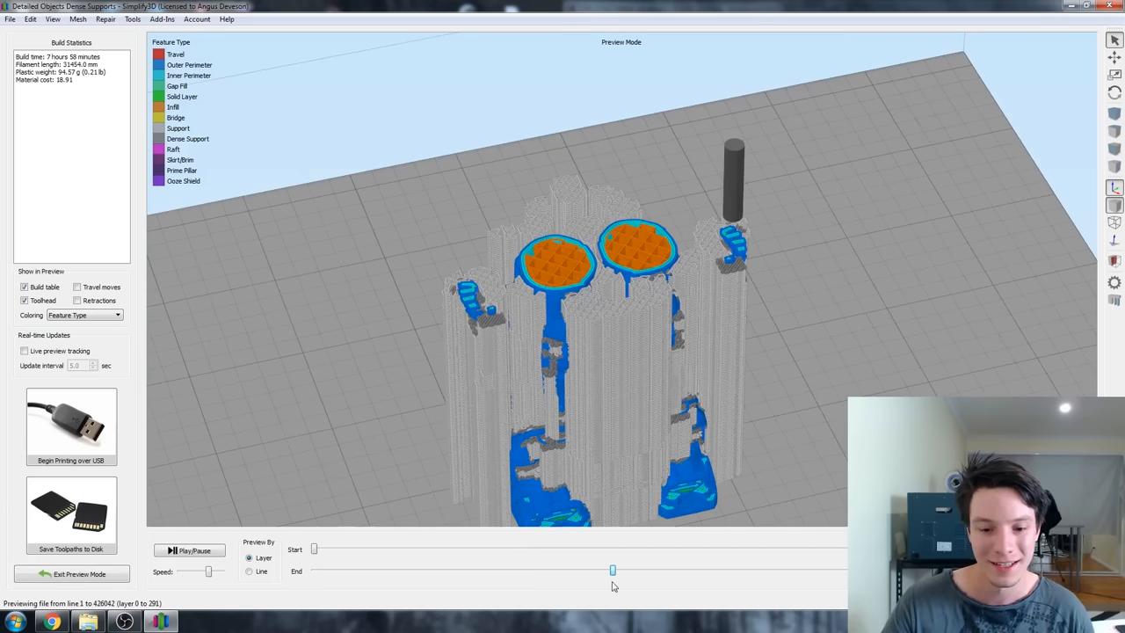
pyautogui.moveTo(612, 570); pyautogui.dragTo(430, 570)
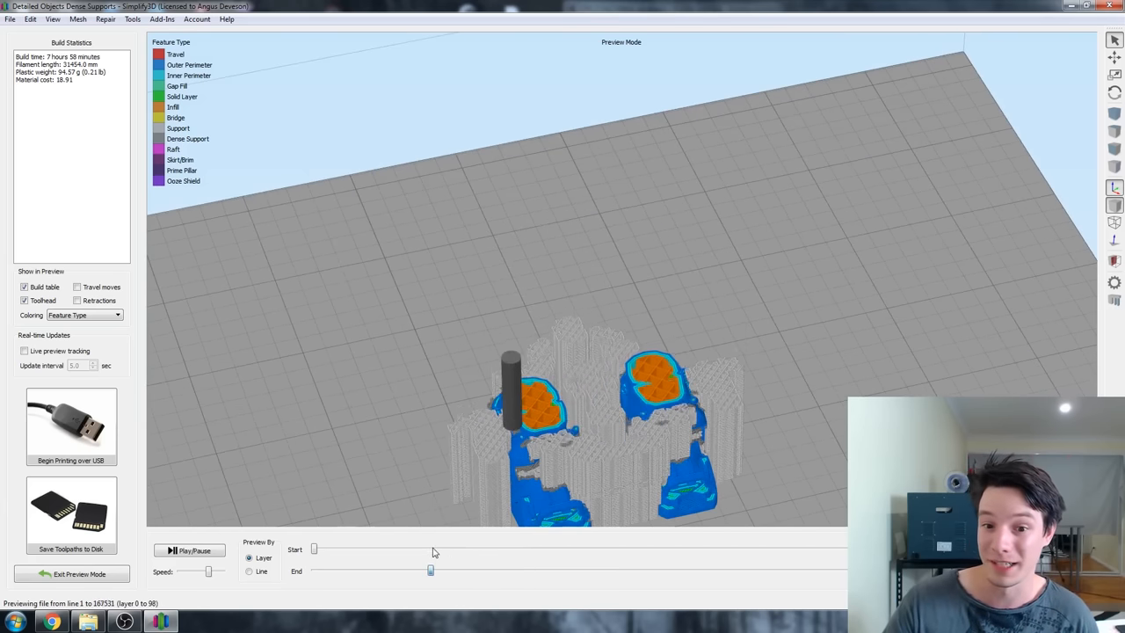
pyautogui.moveTo(429, 570); pyautogui.dragTo(599, 570)
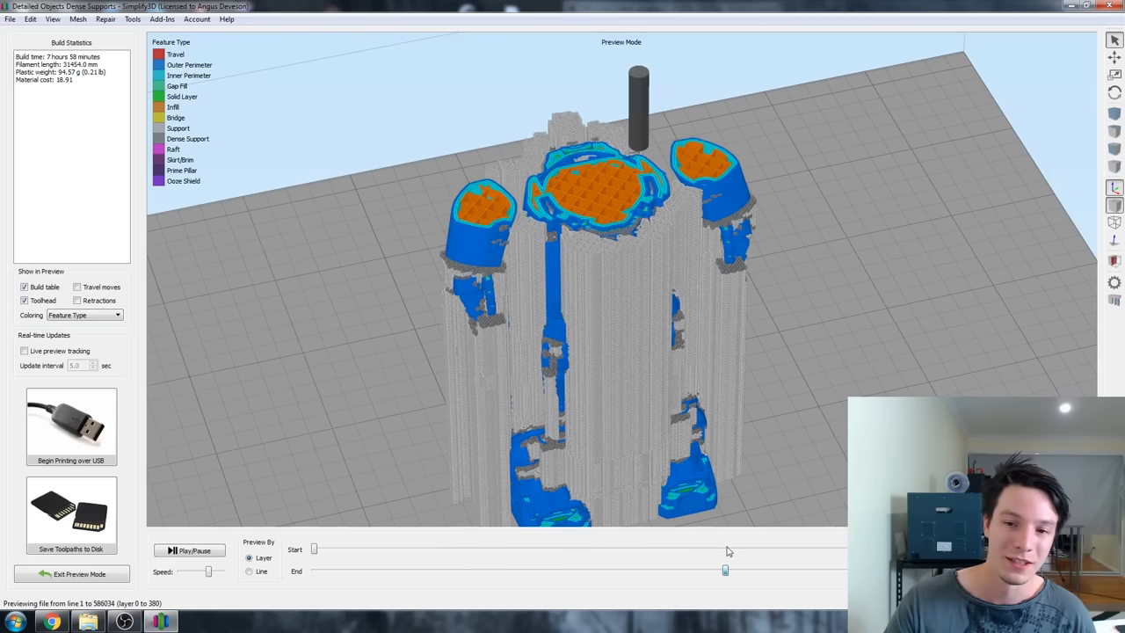
pyautogui.moveTo(725, 569); pyautogui.dragTo(826, 570)
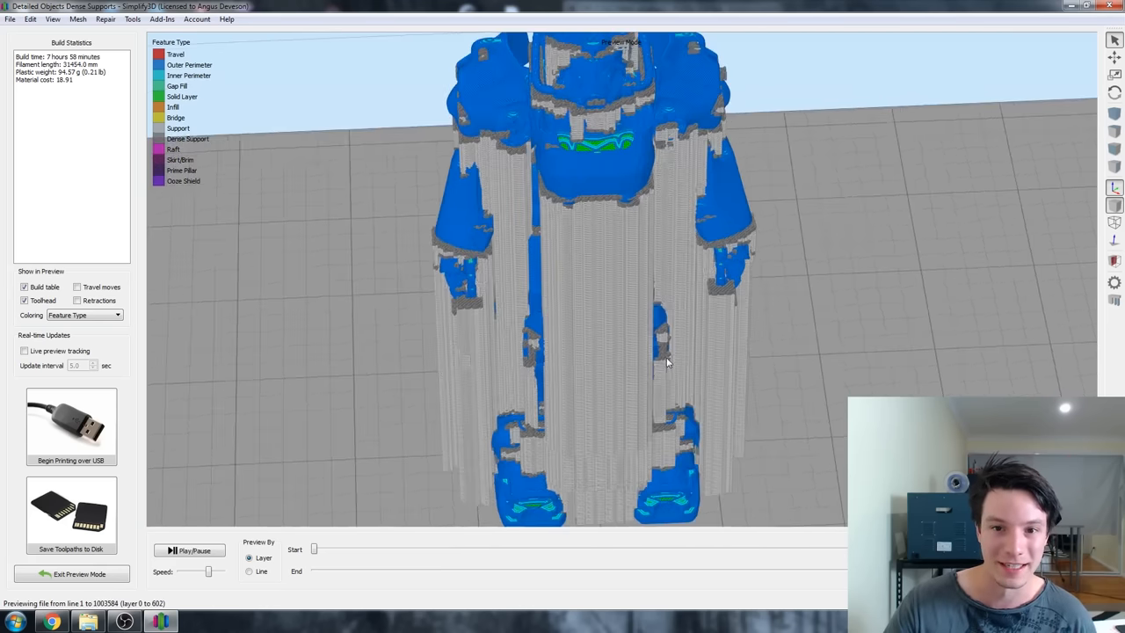
pyautogui.click(70, 573)
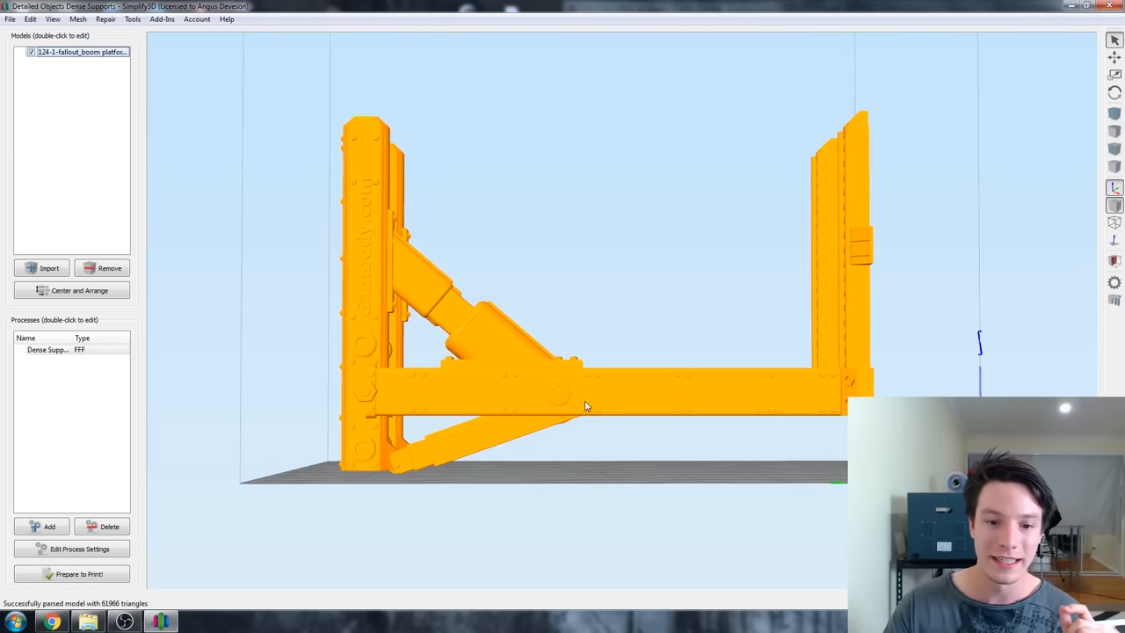
pyautogui.moveTo(347, 427)
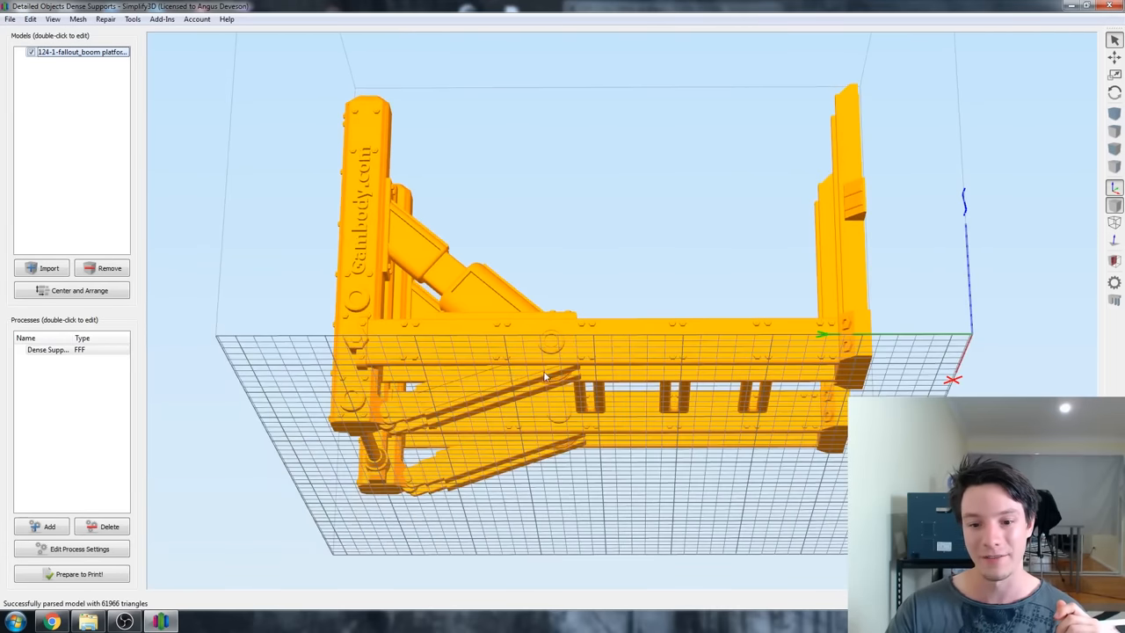
# - Orbit the boom platform in perspective and prepare it for printing
pyautogui.moveTo(545, 378); pyautogui.dragTo(572, 449)
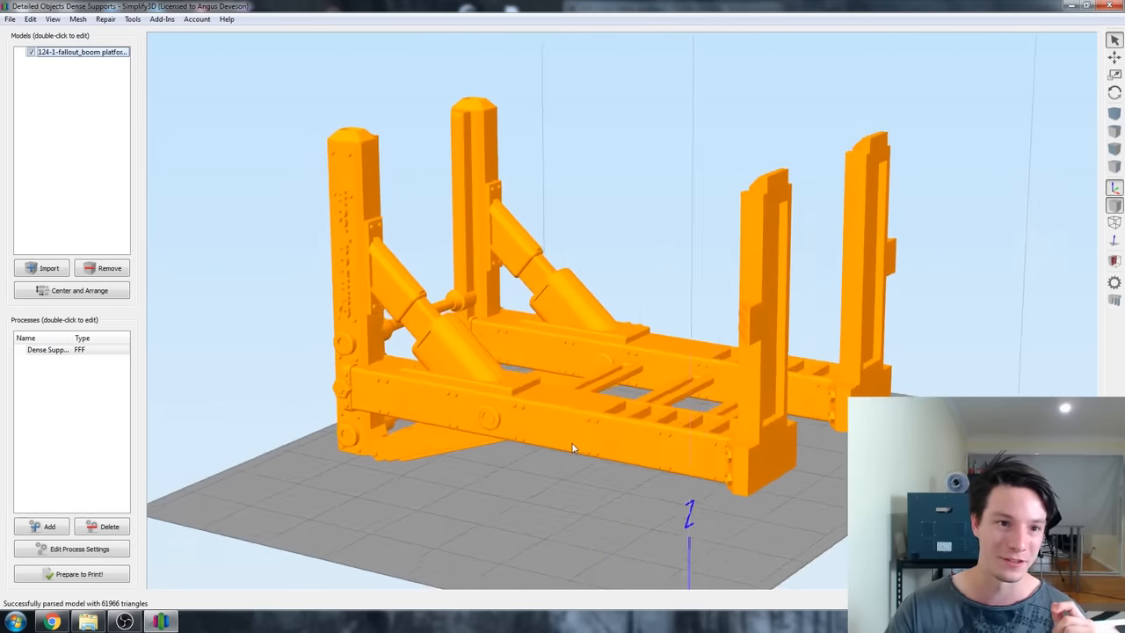
pyautogui.click(66, 573)
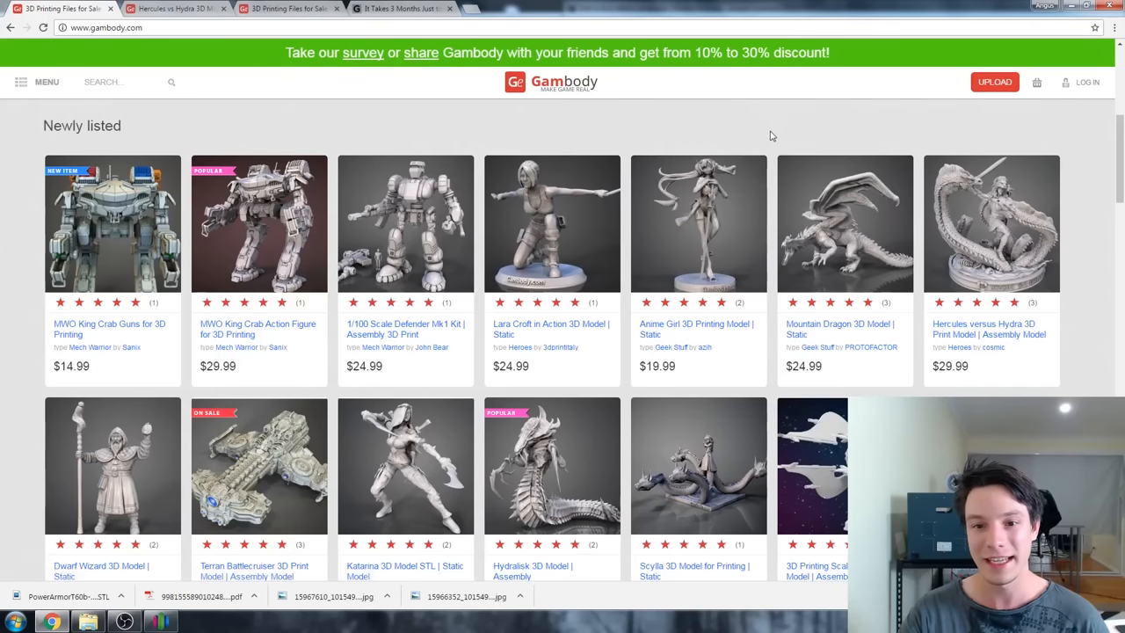
pyautogui.moveTo(767, 123)
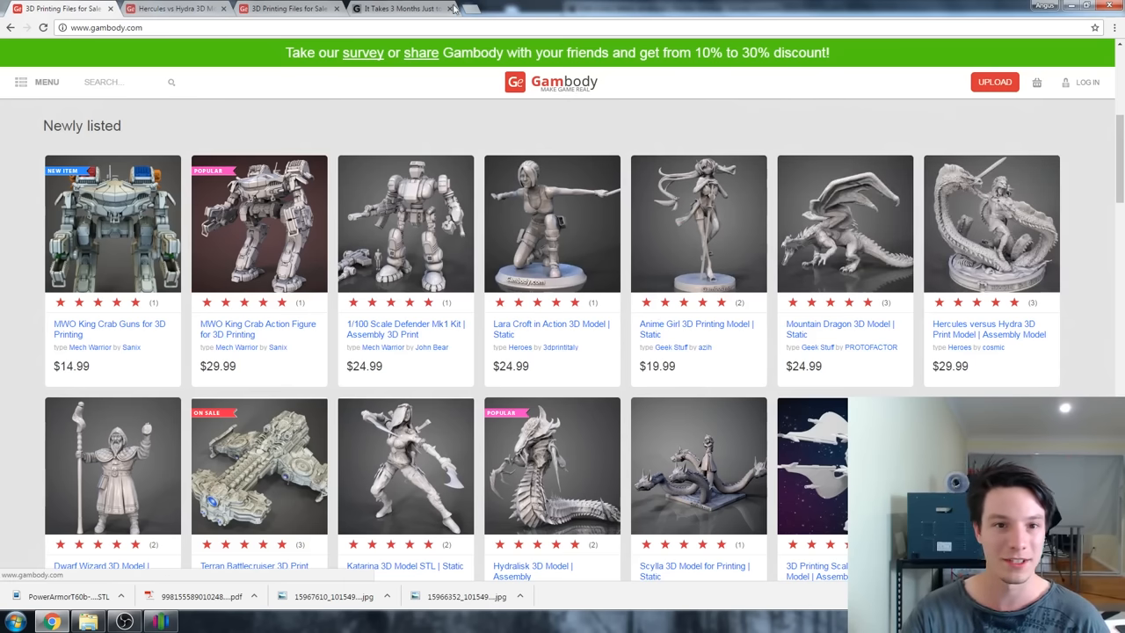
# - Browse the Hercules vs Hydra page's parts images, then move to the Gizmodo Millennium Falcon article
pyautogui.click(991, 224)
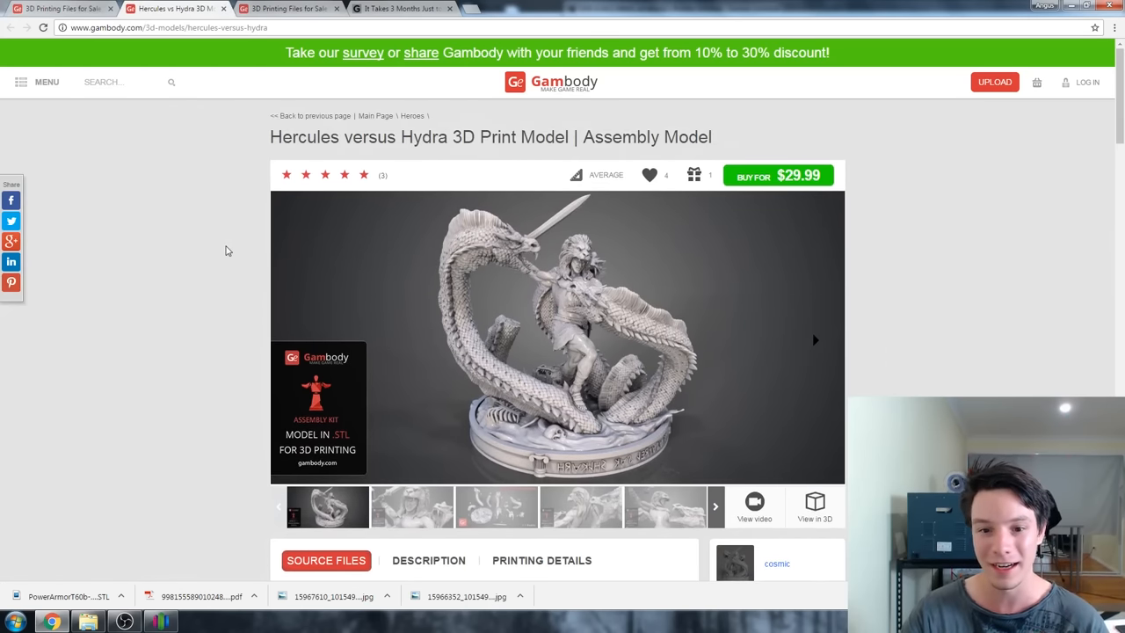
pyautogui.scroll(-3)
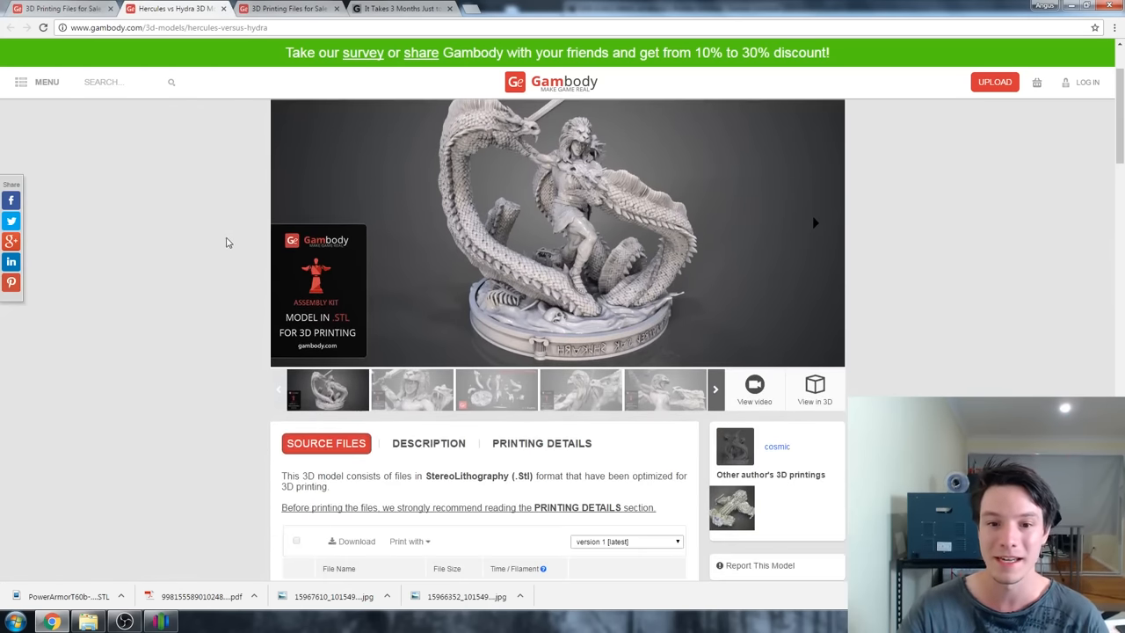
pyautogui.moveTo(127, 289)
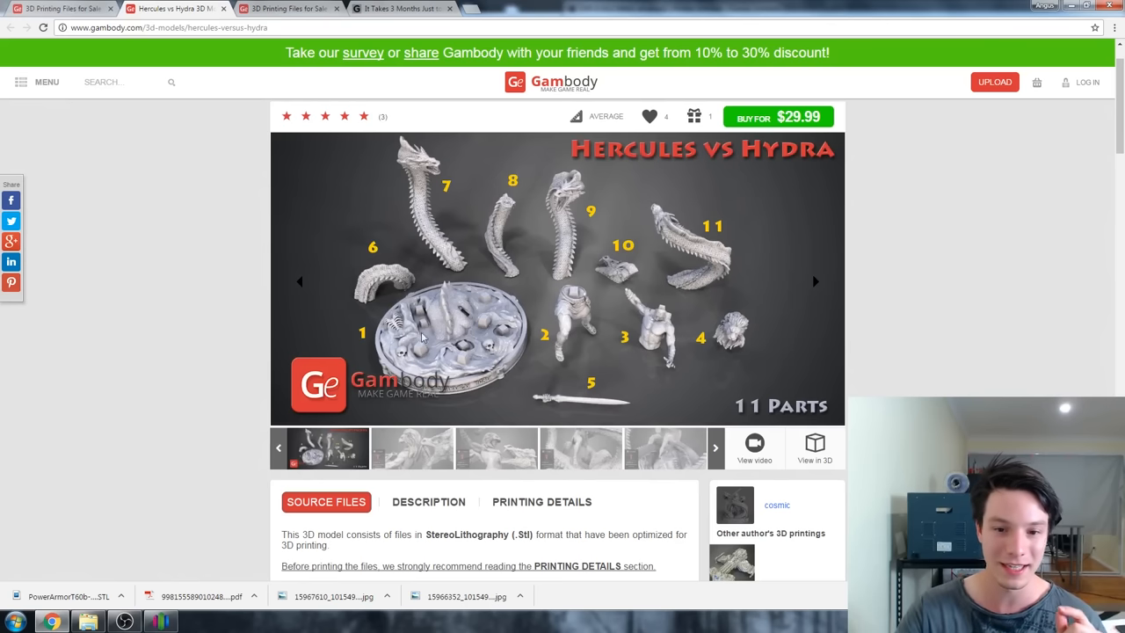
pyautogui.moveTo(605, 329)
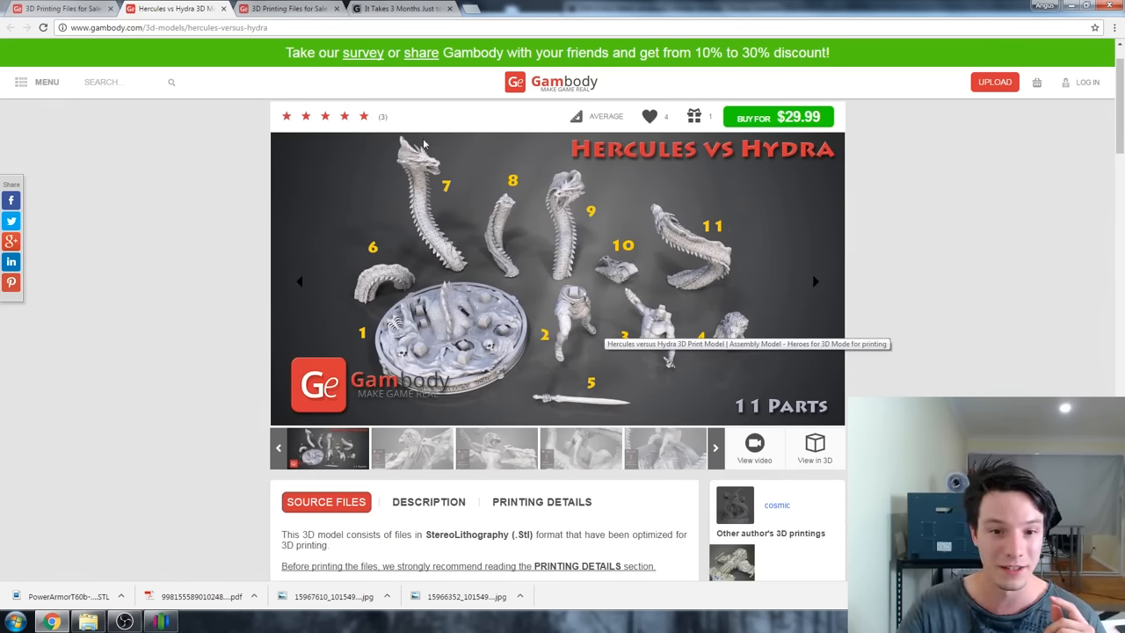
pyautogui.moveTo(567, 211)
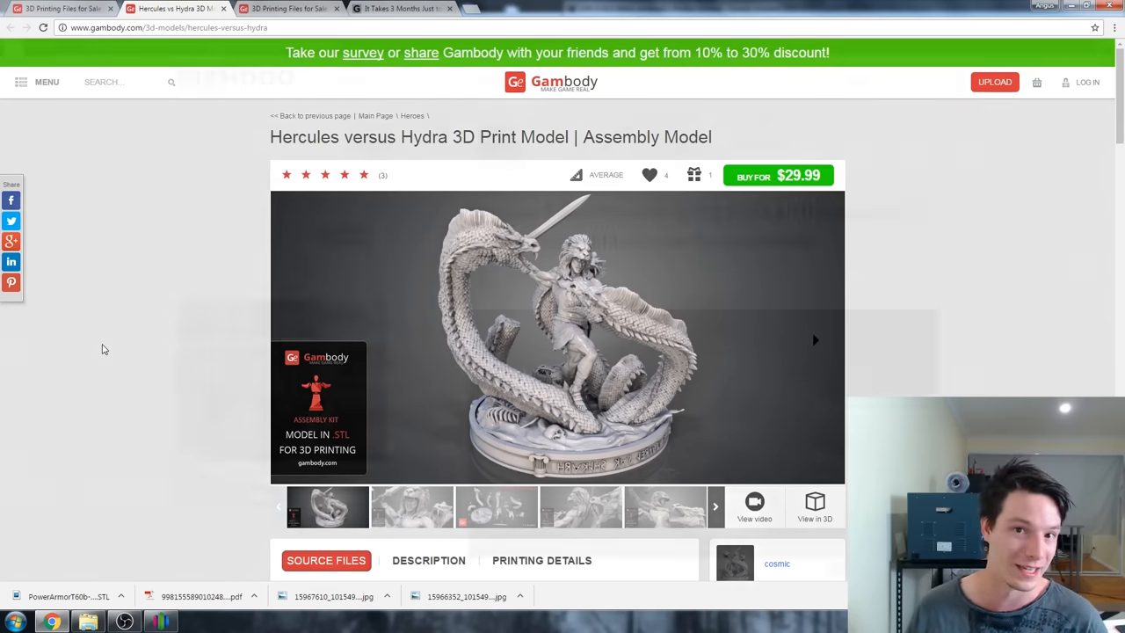
pyautogui.click(426, 11)
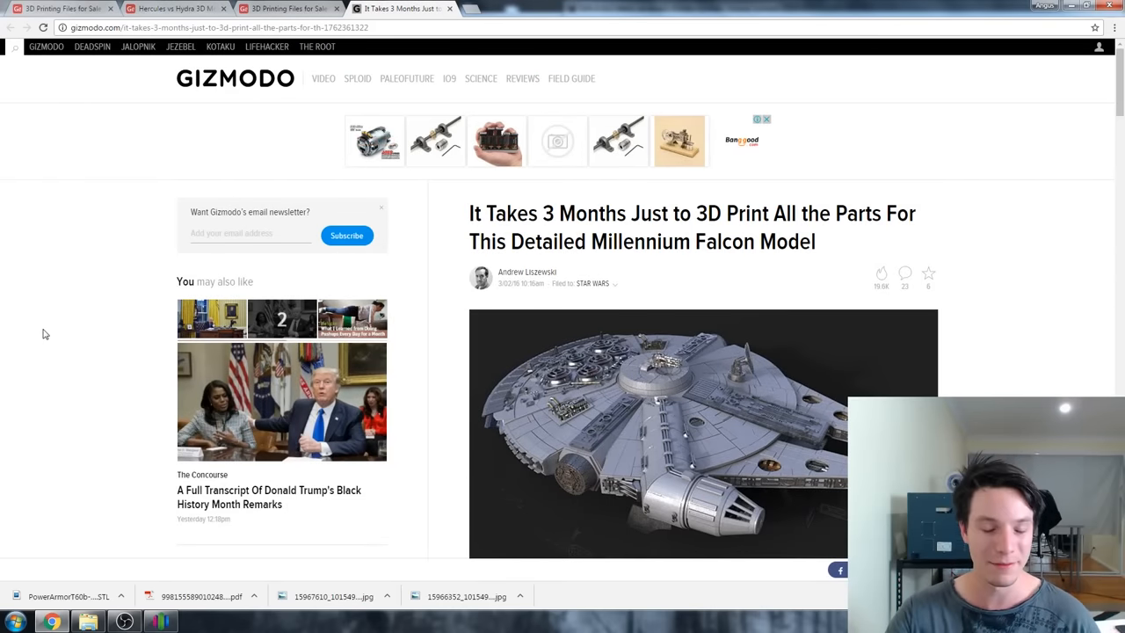
pyautogui.moveTo(1039, 267)
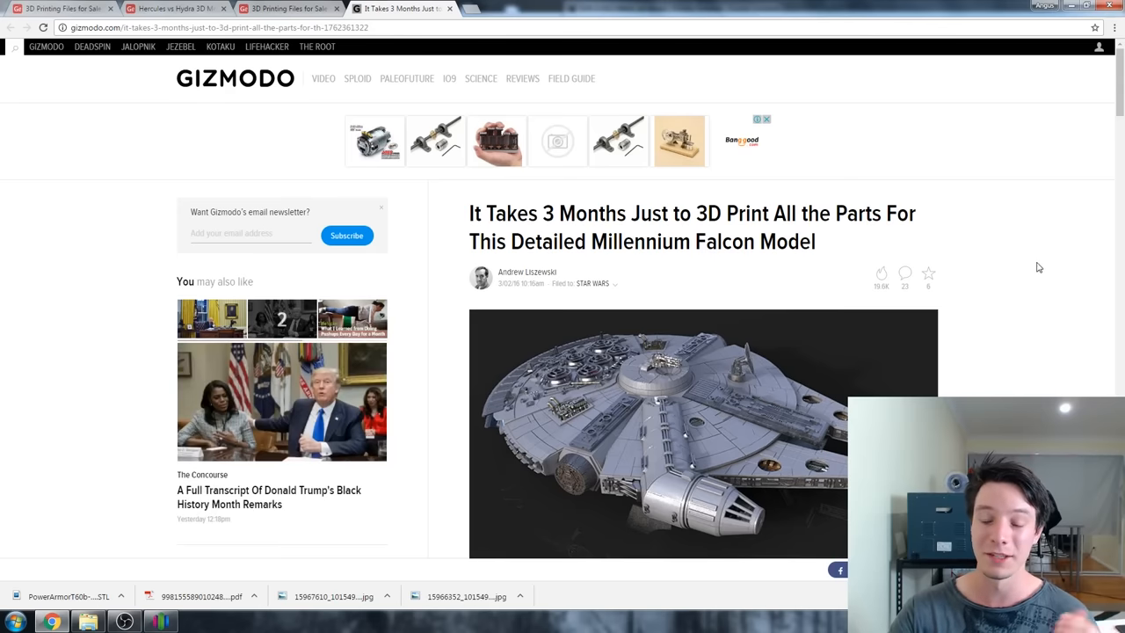
# - Read down the Gizmodo article to the printed-model photo and follow its link to Gambody's Millennium Falcon page
pyautogui.scroll(-3)
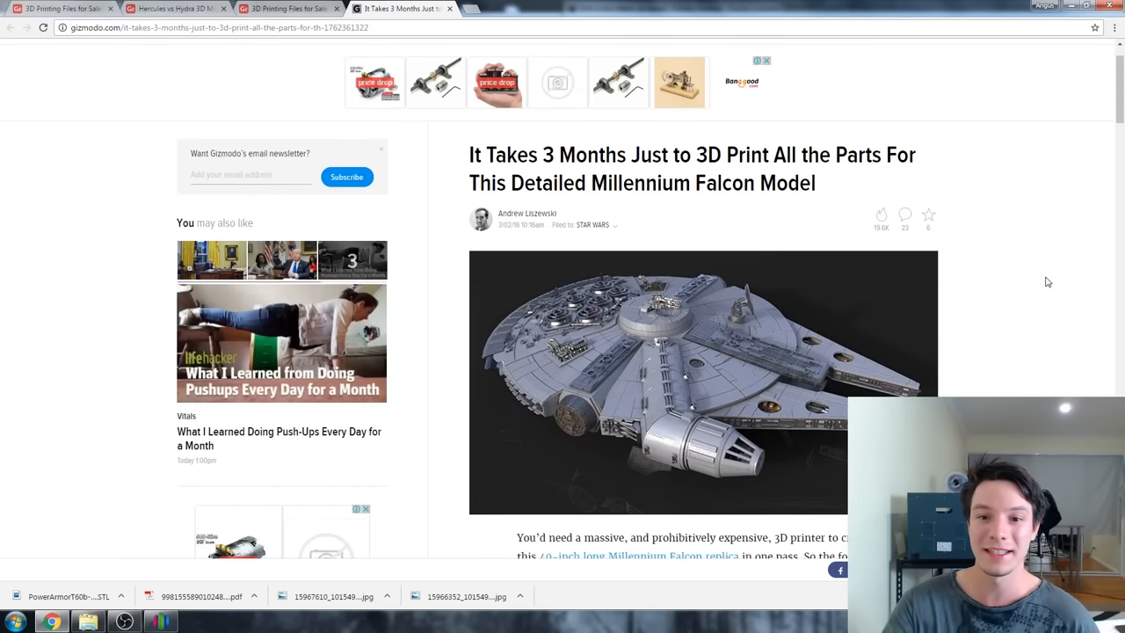
pyautogui.scroll(-3)
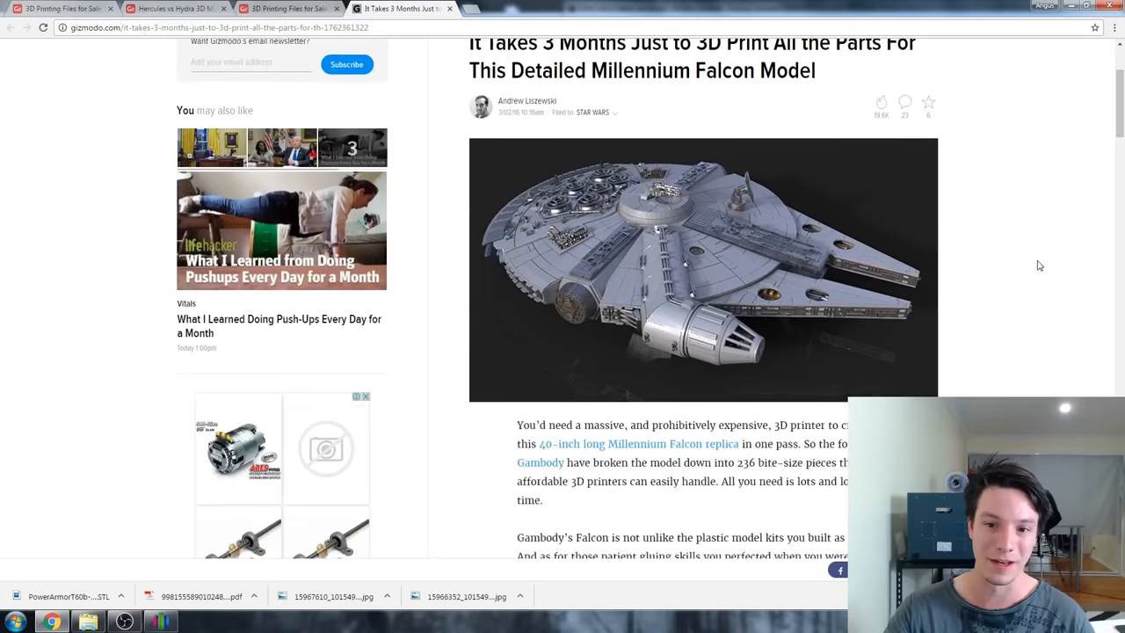
pyautogui.scroll(-3)
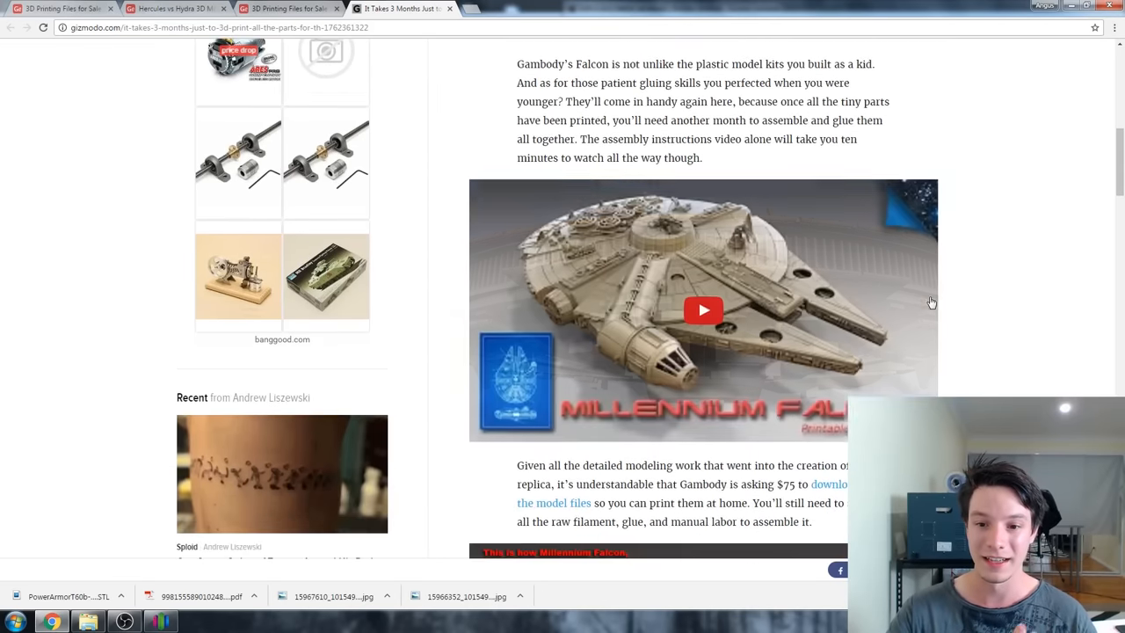
pyautogui.scroll(-3)
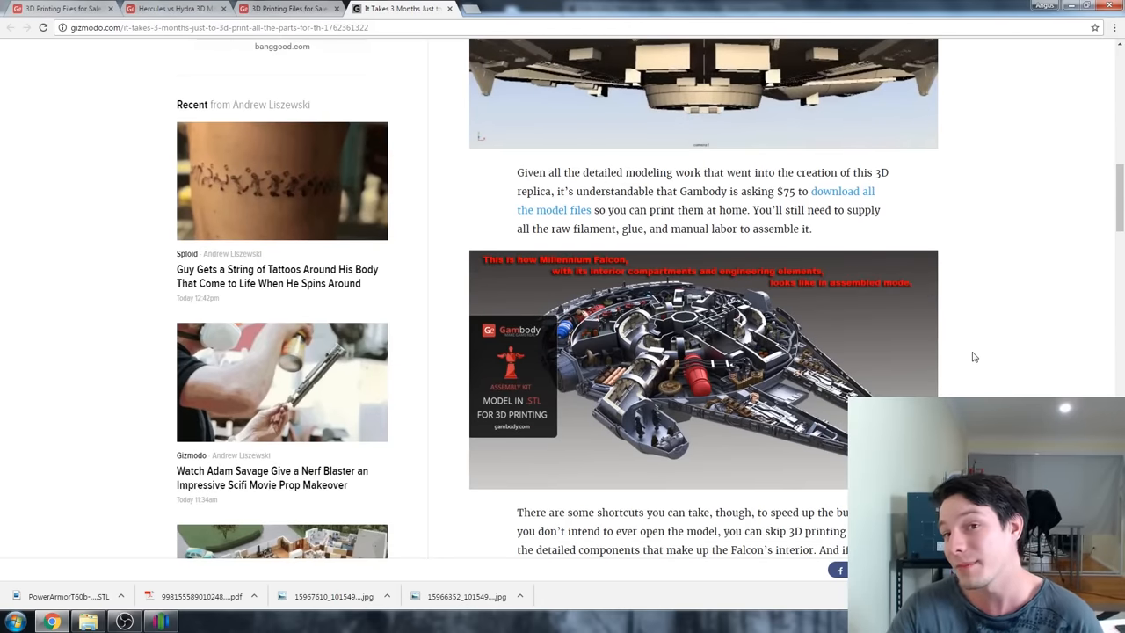
pyautogui.scroll(-3)
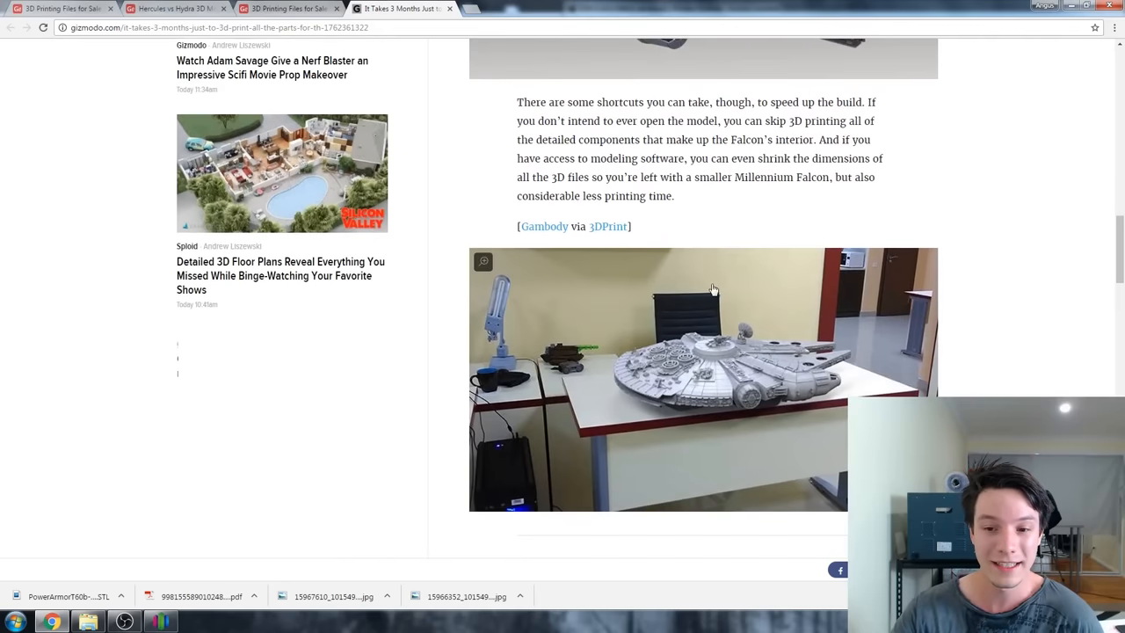
pyautogui.moveTo(694, 389)
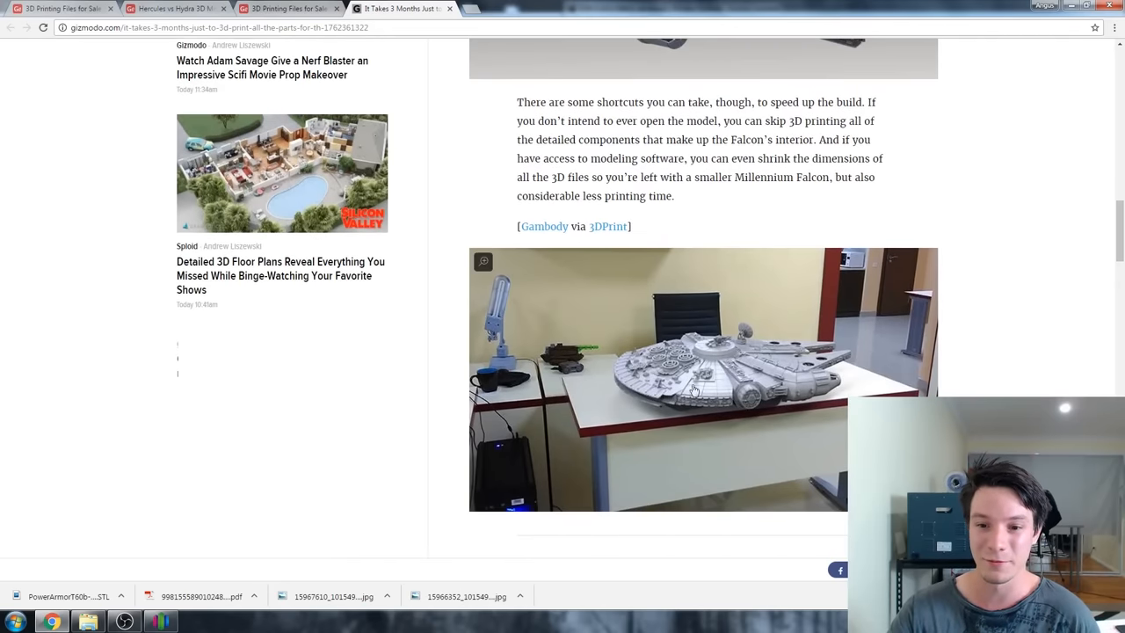
pyautogui.moveTo(1045, 388)
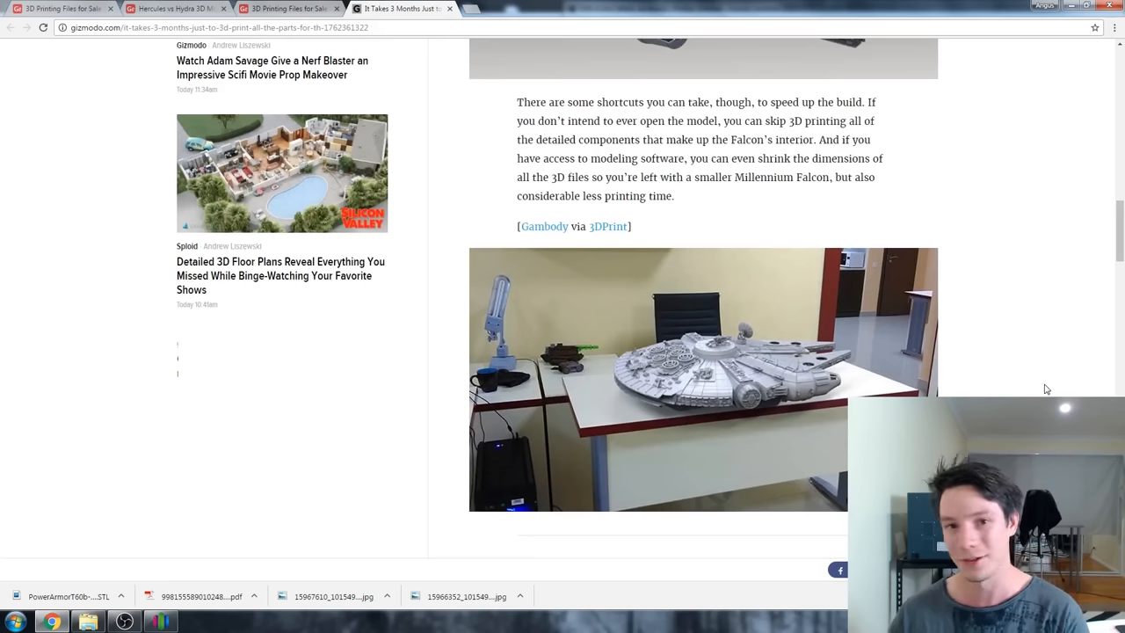
pyautogui.click(544, 226)
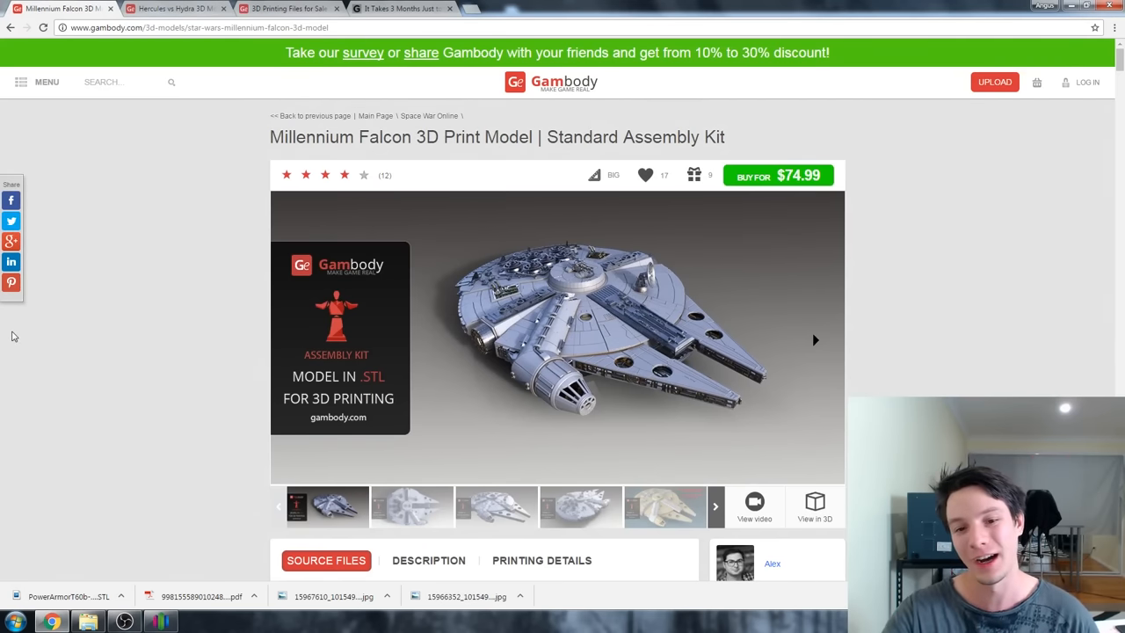
# - Scroll the Millennium Falcon page to its source files list with print times and filament amounts, then back up
pyautogui.scroll(-3)
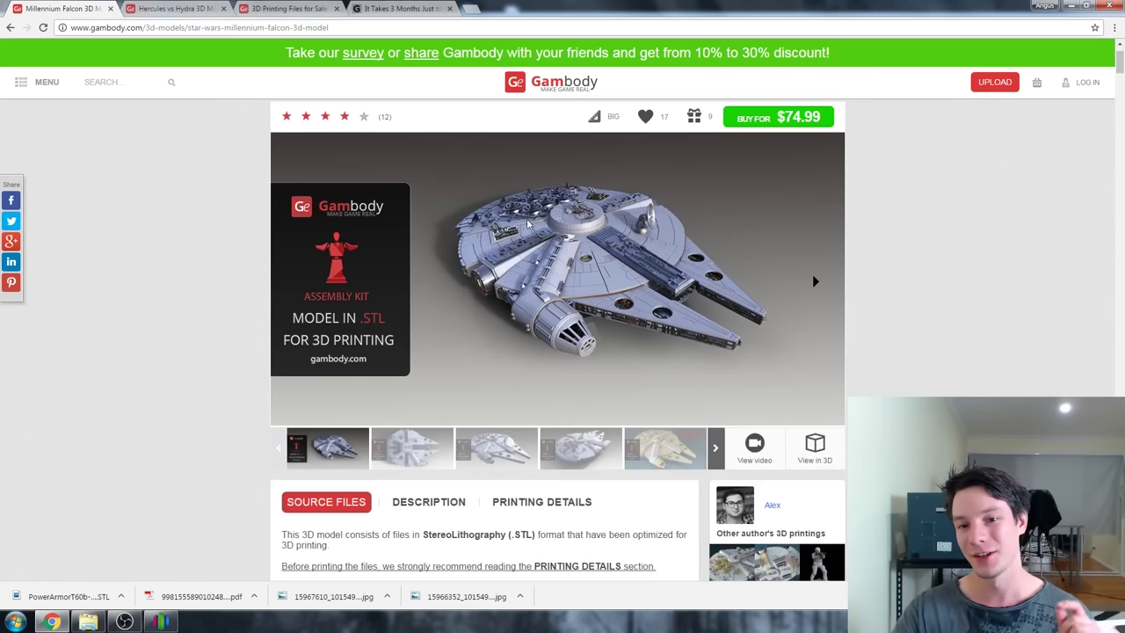
pyautogui.scroll(-3)
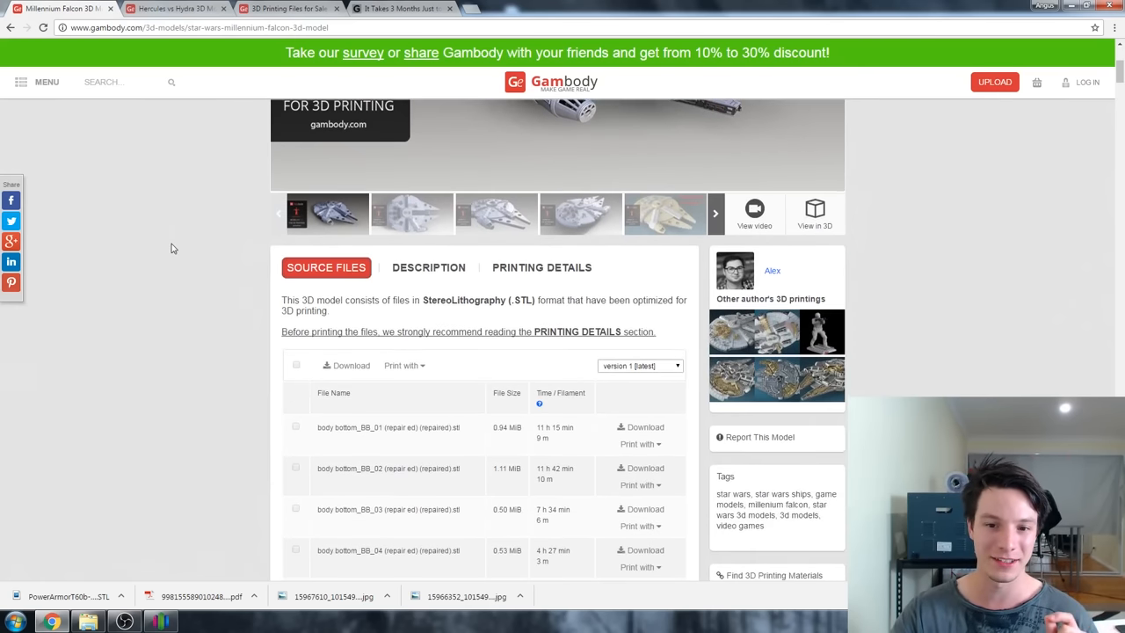
pyautogui.scroll(3)
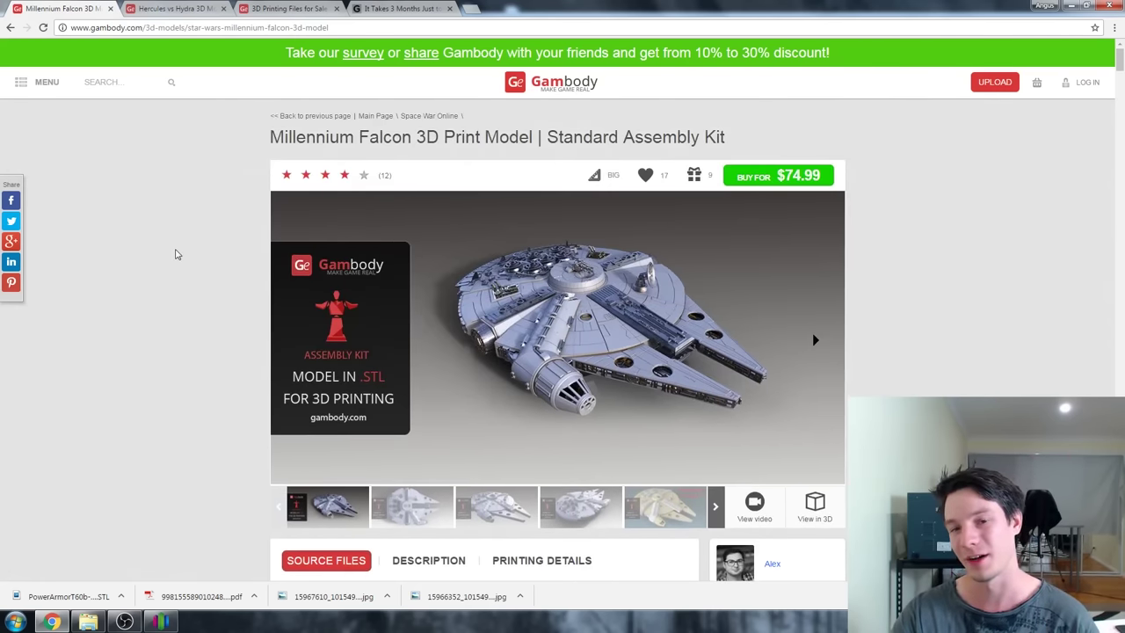